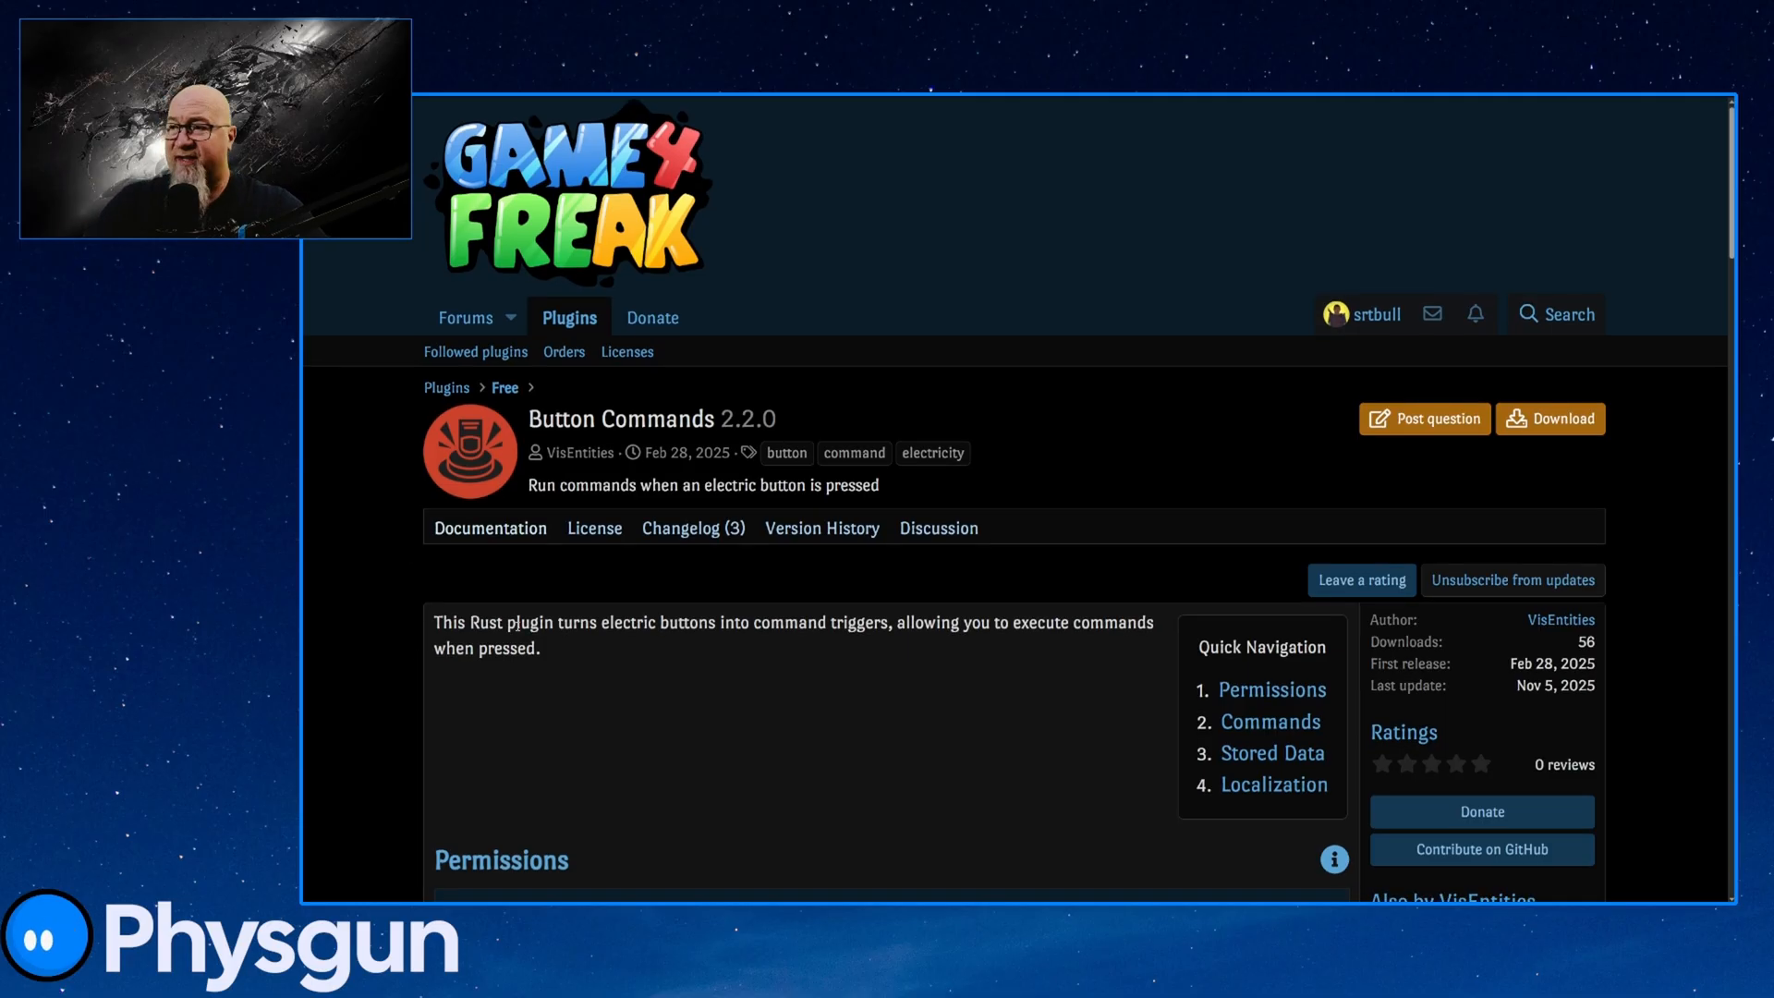
Scroll the Game4Freak Button Commands page down to the list of bc.* admin commands
{"action": "left_click_drag", "start_coordinate": [435, 622], "coordinate": [541, 649]}
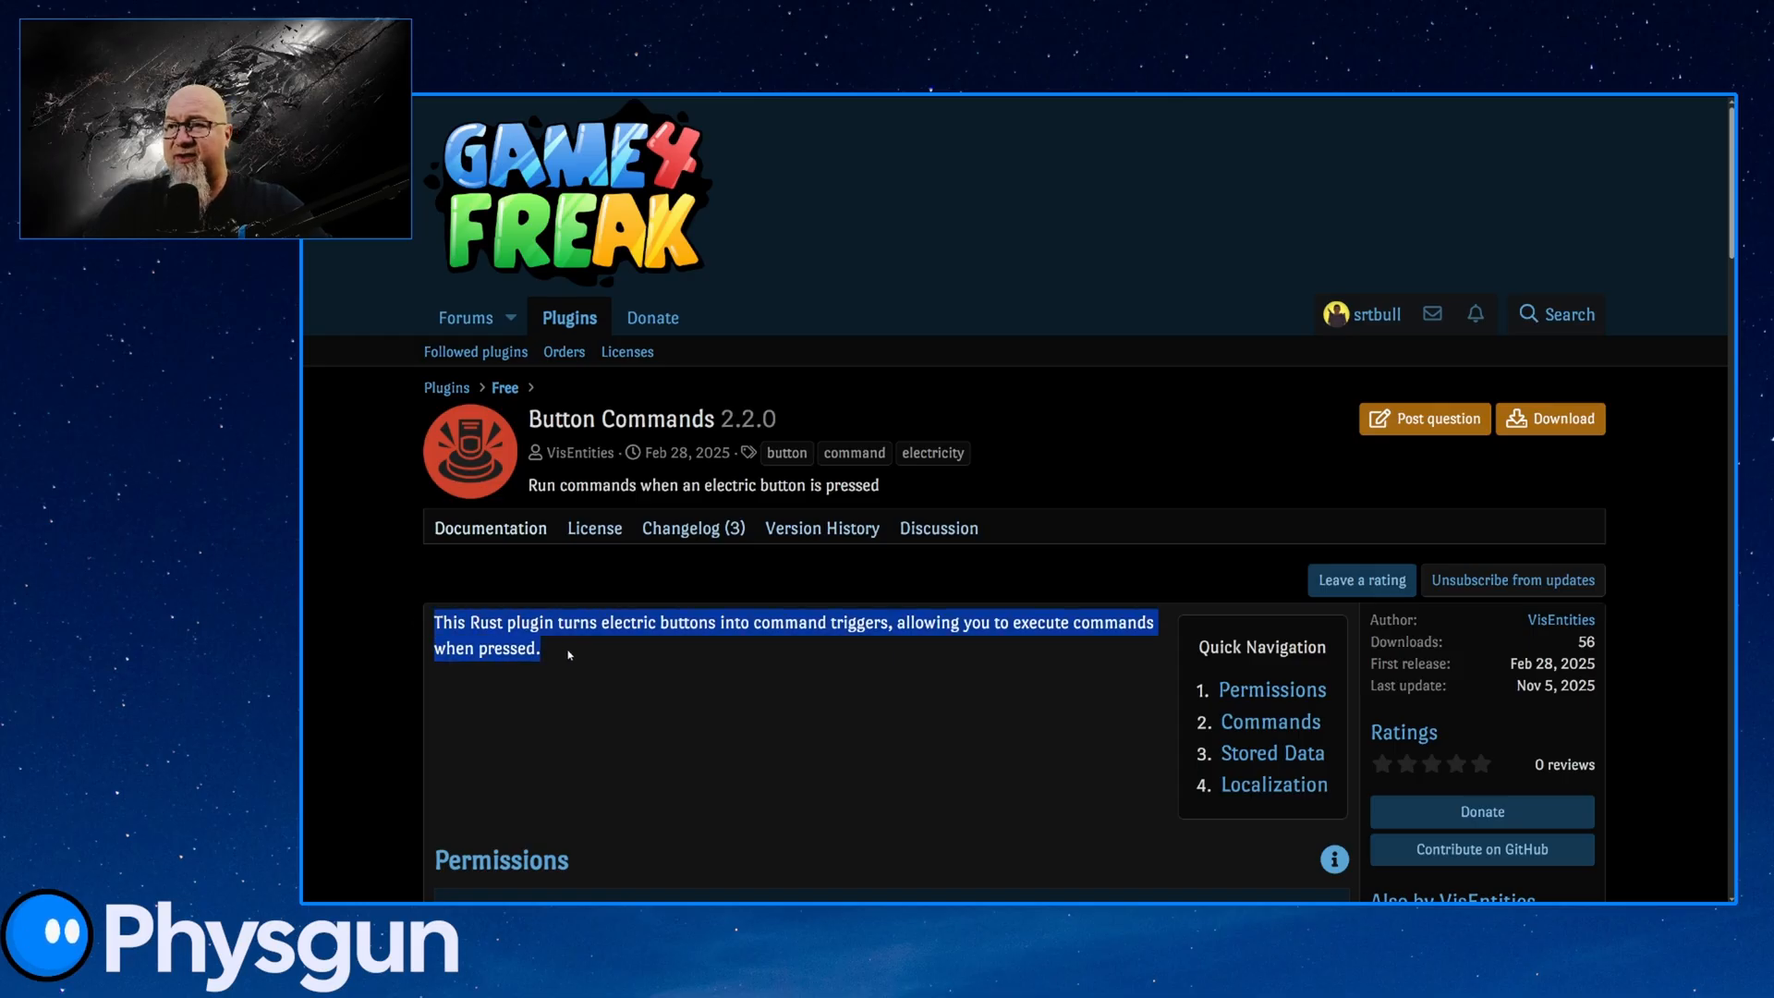
{"action": "mouse_move", "coordinate": [574, 656]}
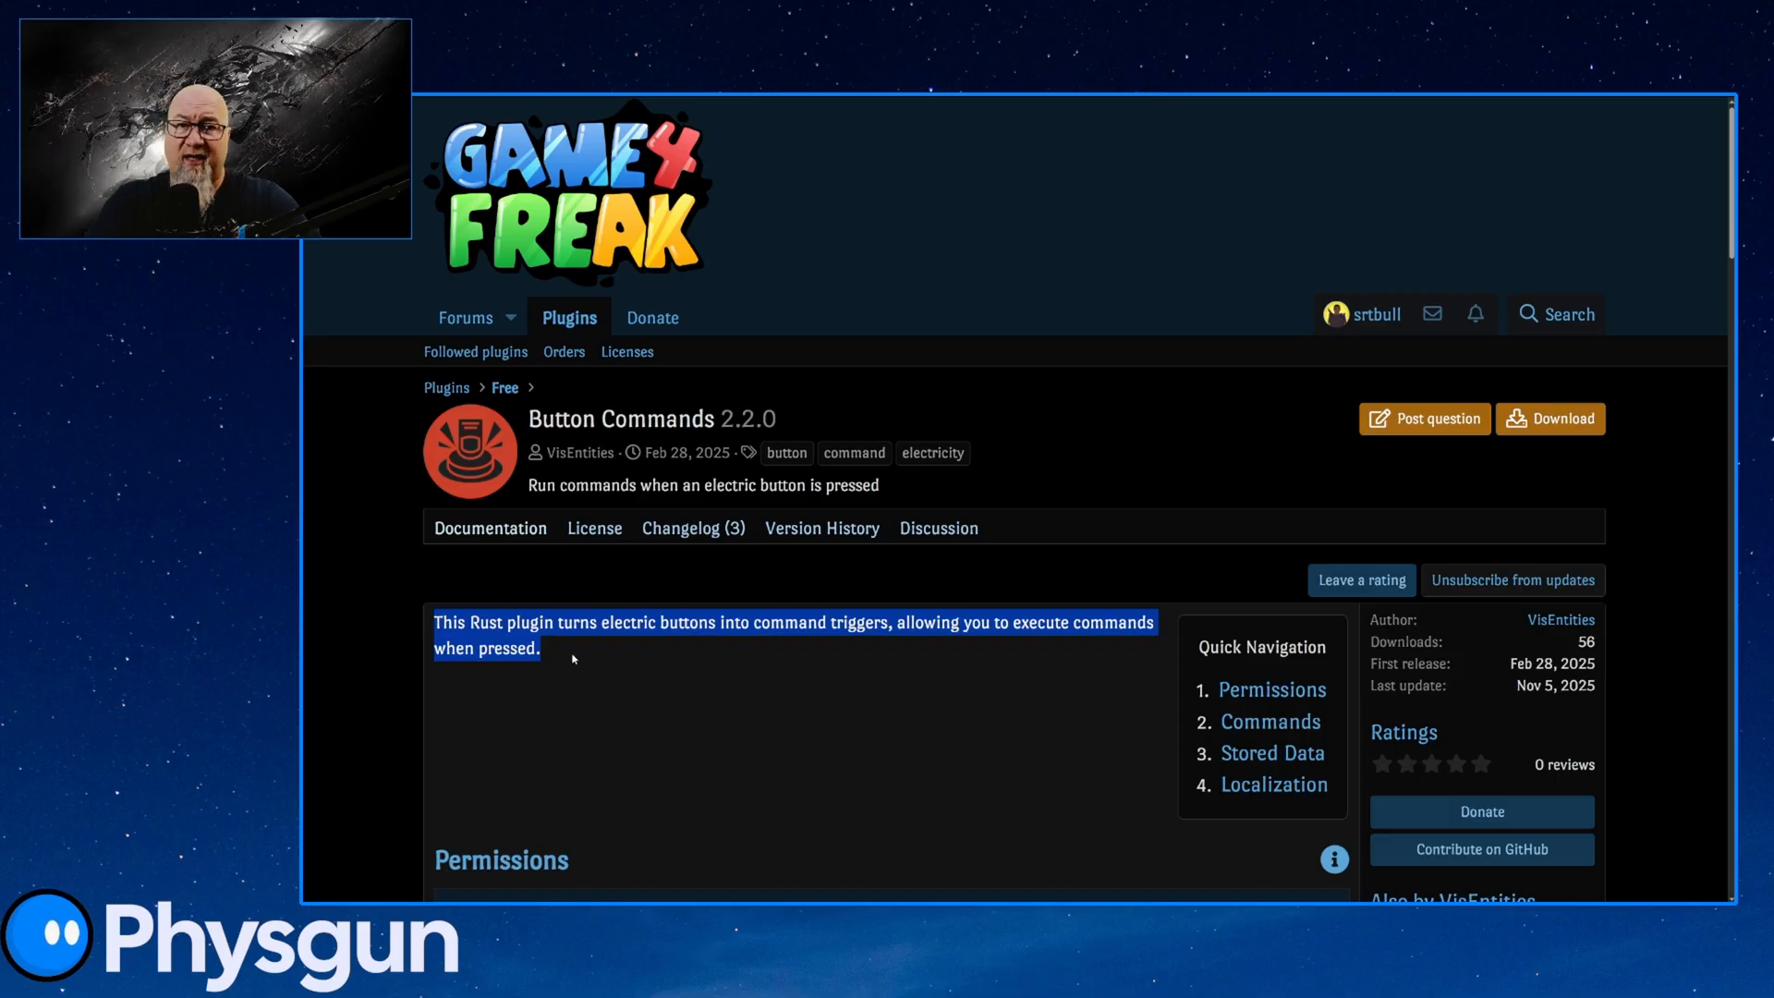
{"action": "left_click", "coordinate": [659, 714]}
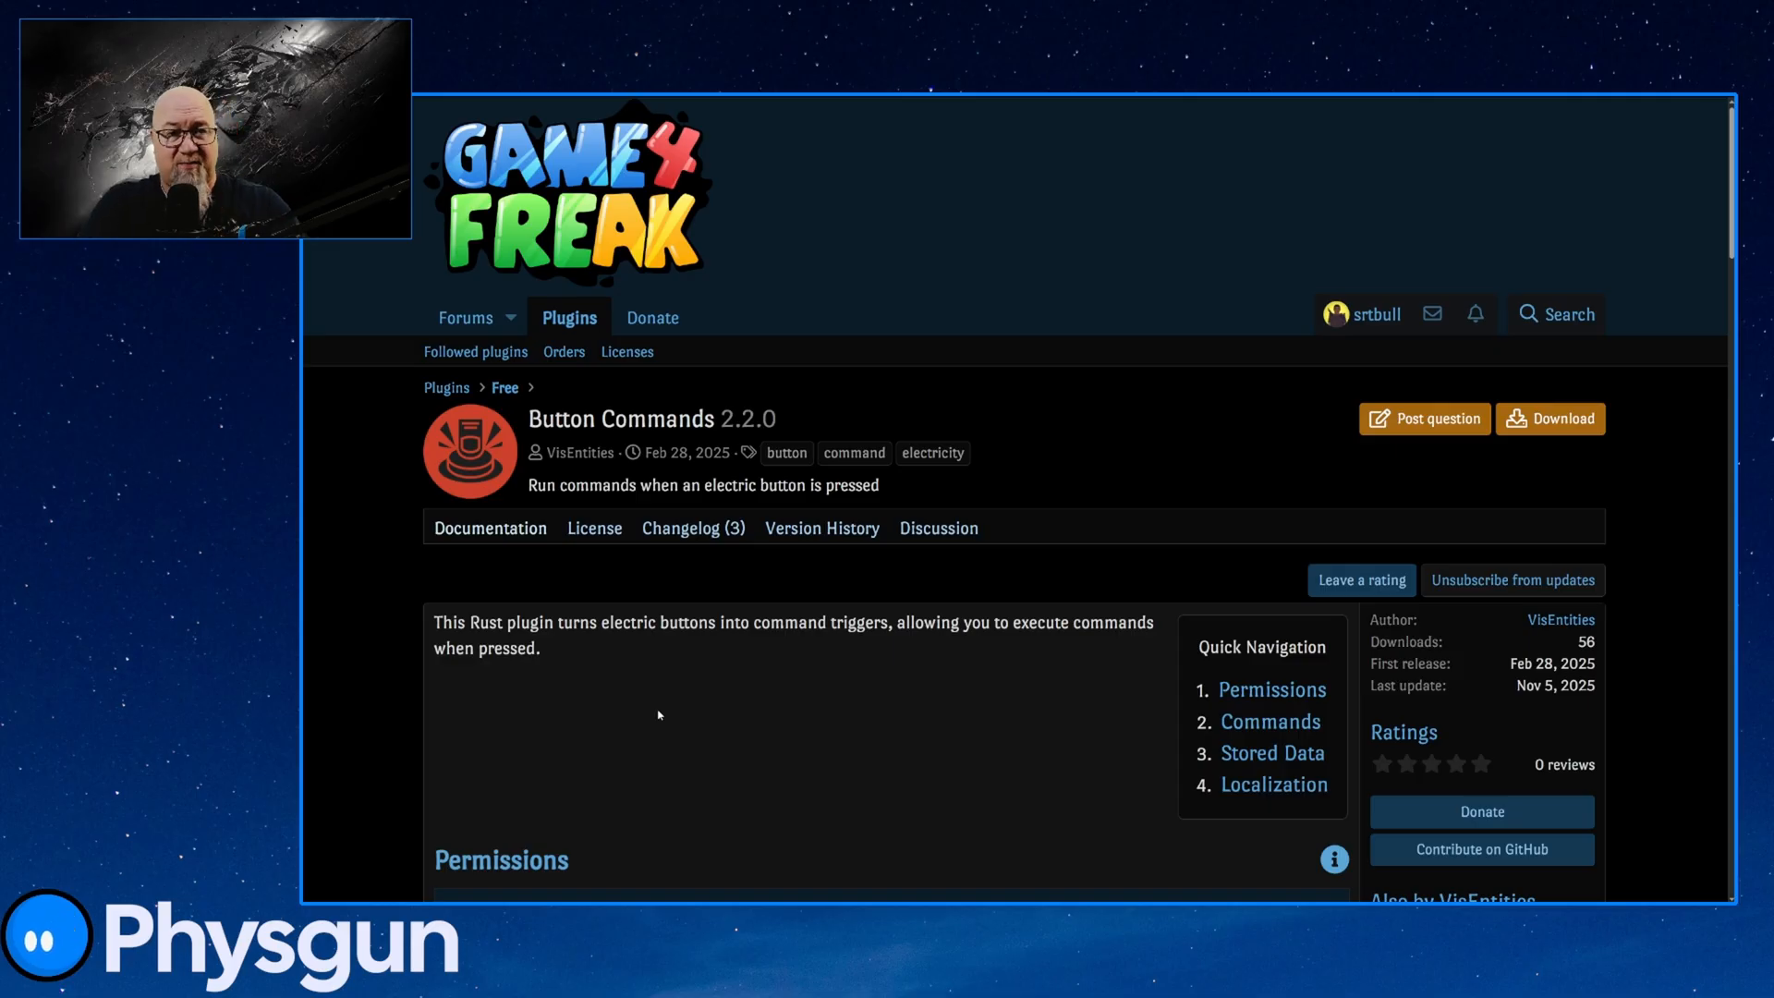
{"action": "scroll", "scroll_direction": "down", "scroll_amount": 3}
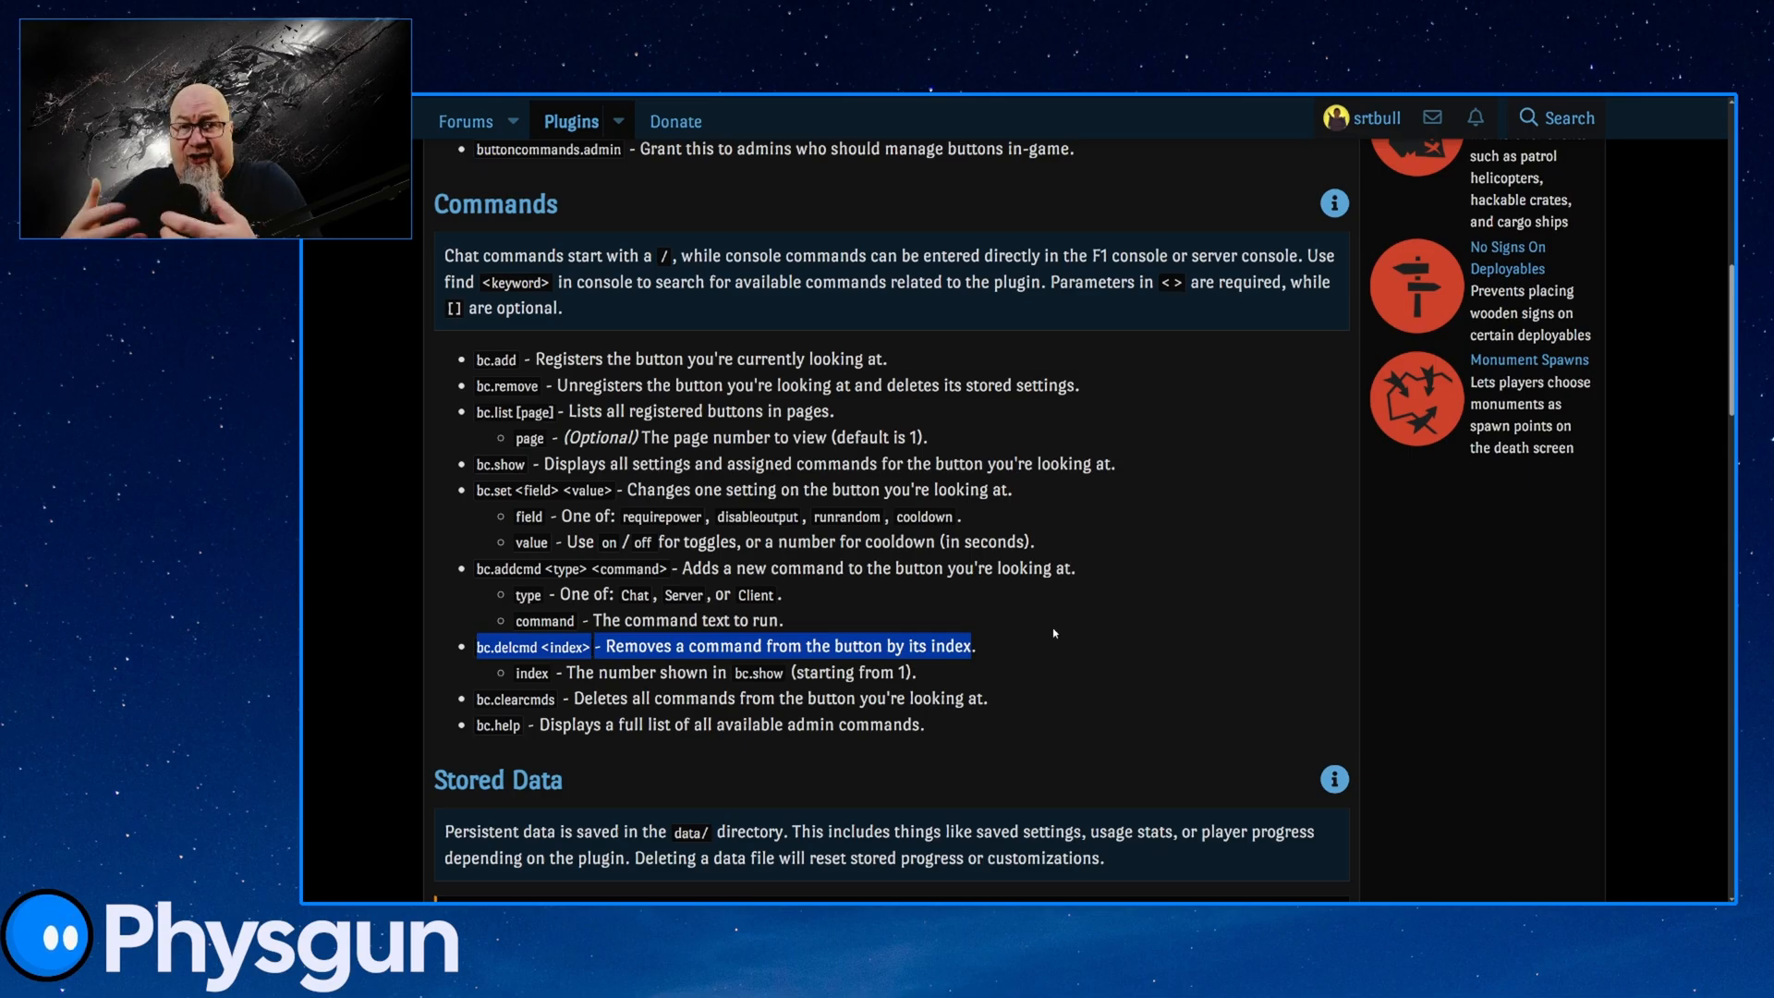
{"action": "mouse_move", "coordinate": [1052, 610]}
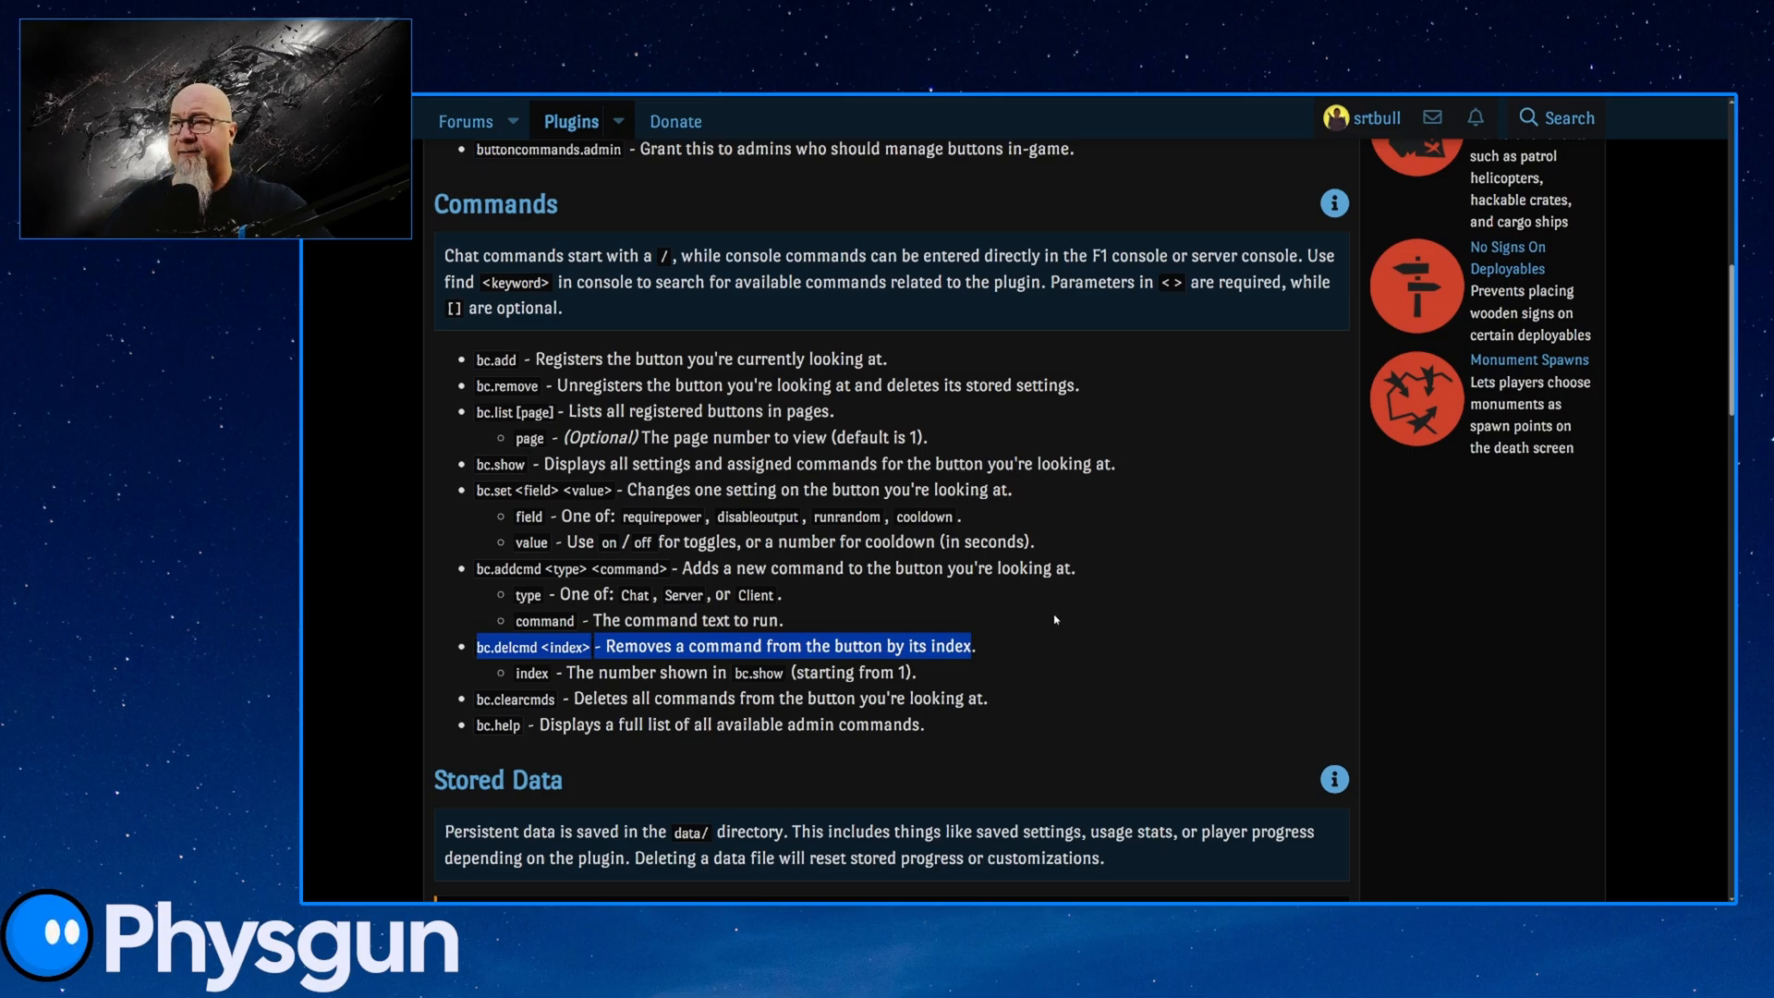
{"action": "scroll", "scroll_direction": "down", "scroll_amount": 3}
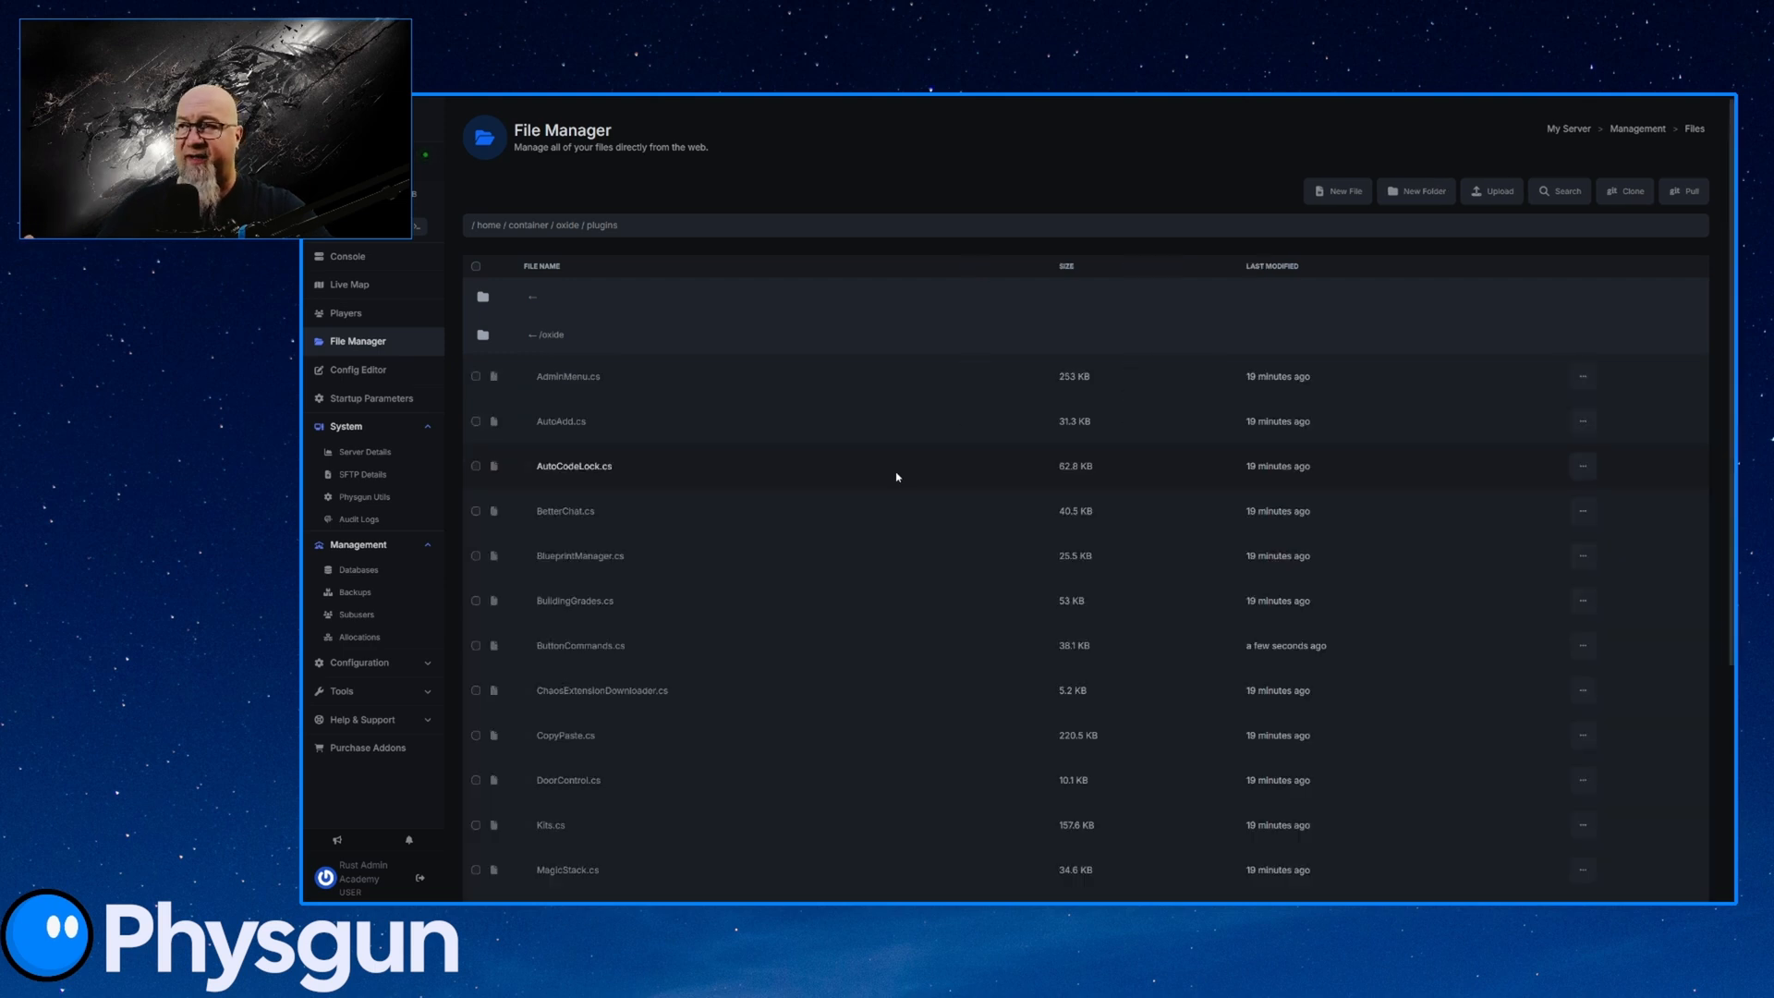
Confirm ButtonCommands.cs is listed in the /home/container/oxide/plugins folder
{"action": "scroll", "scroll_direction": "down", "scroll_amount": 3}
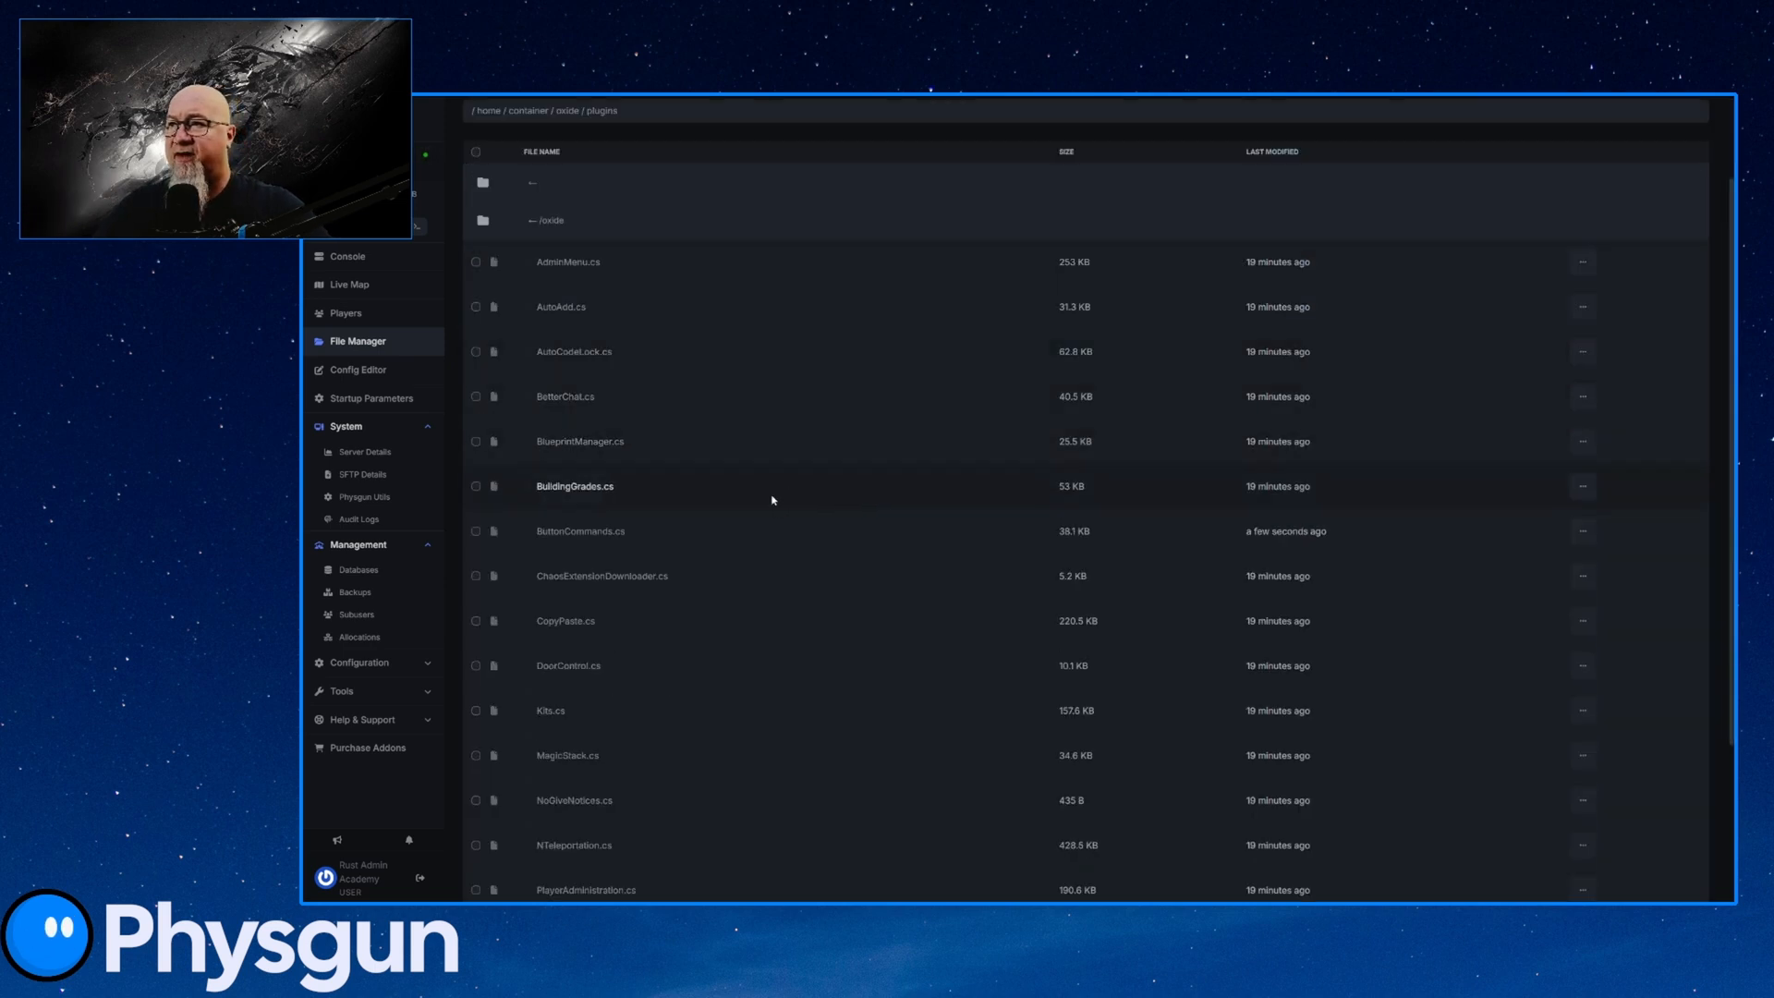
{"action": "mouse_move", "coordinate": [735, 553]}
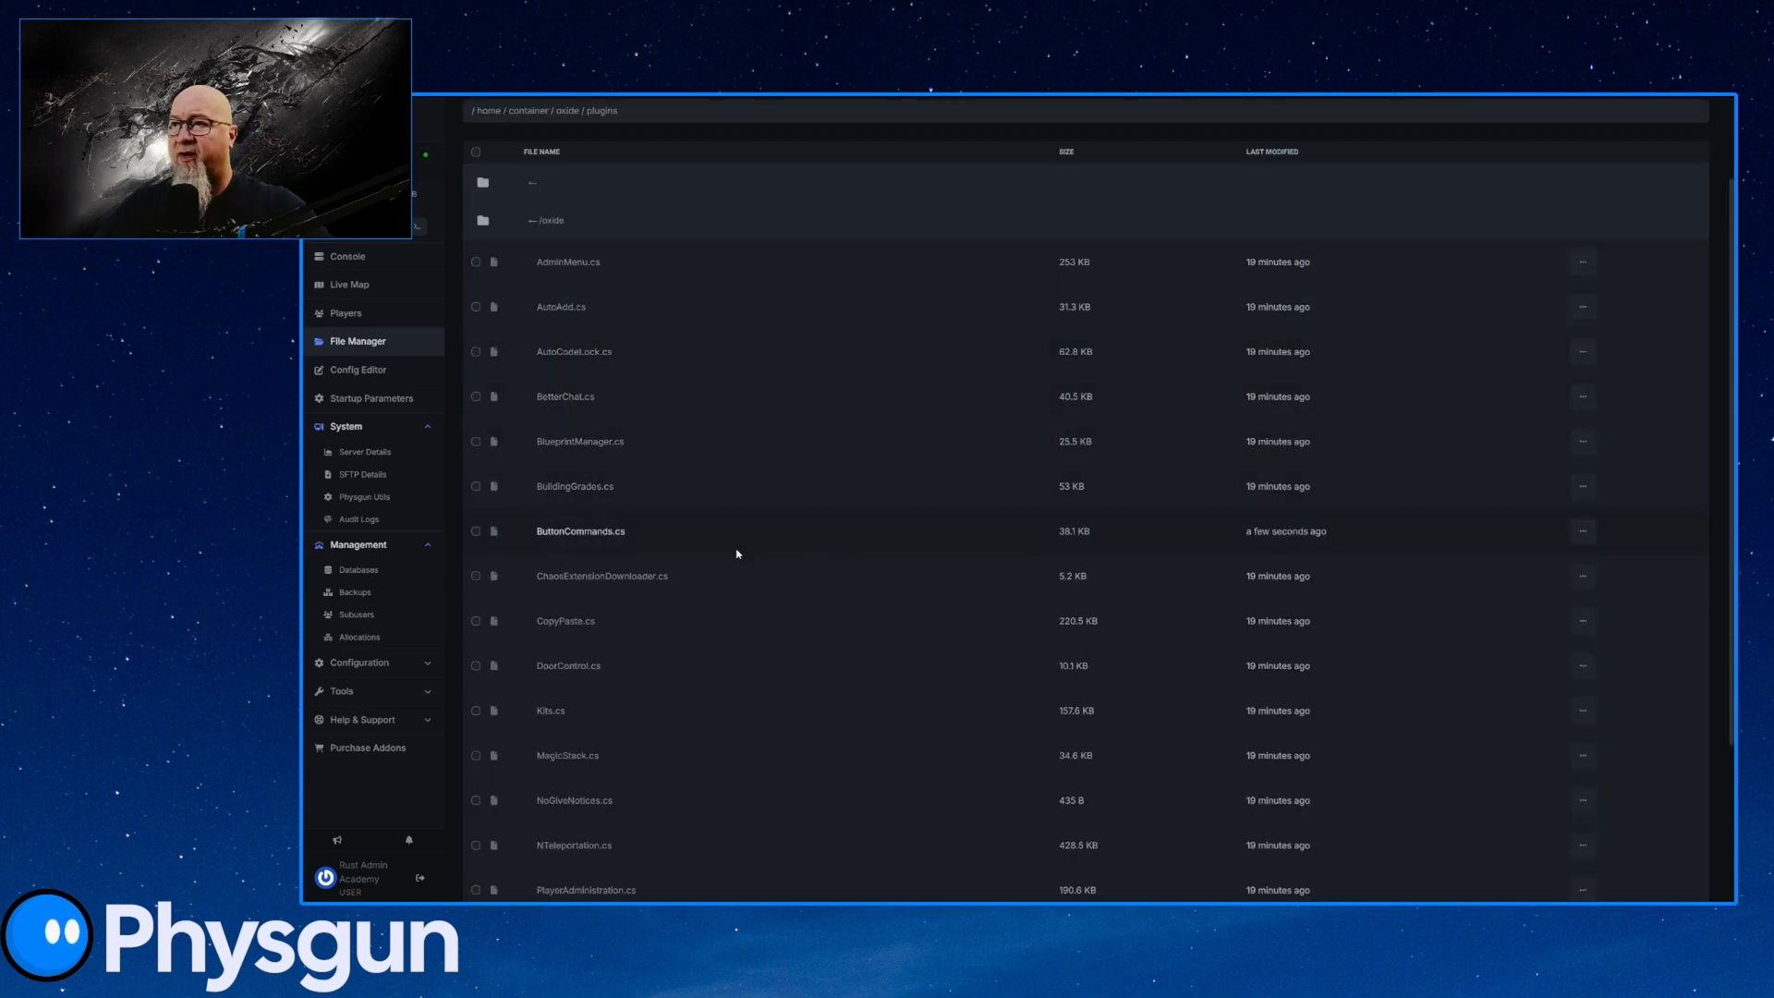
{"action": "left_click", "coordinate": [348, 256]}
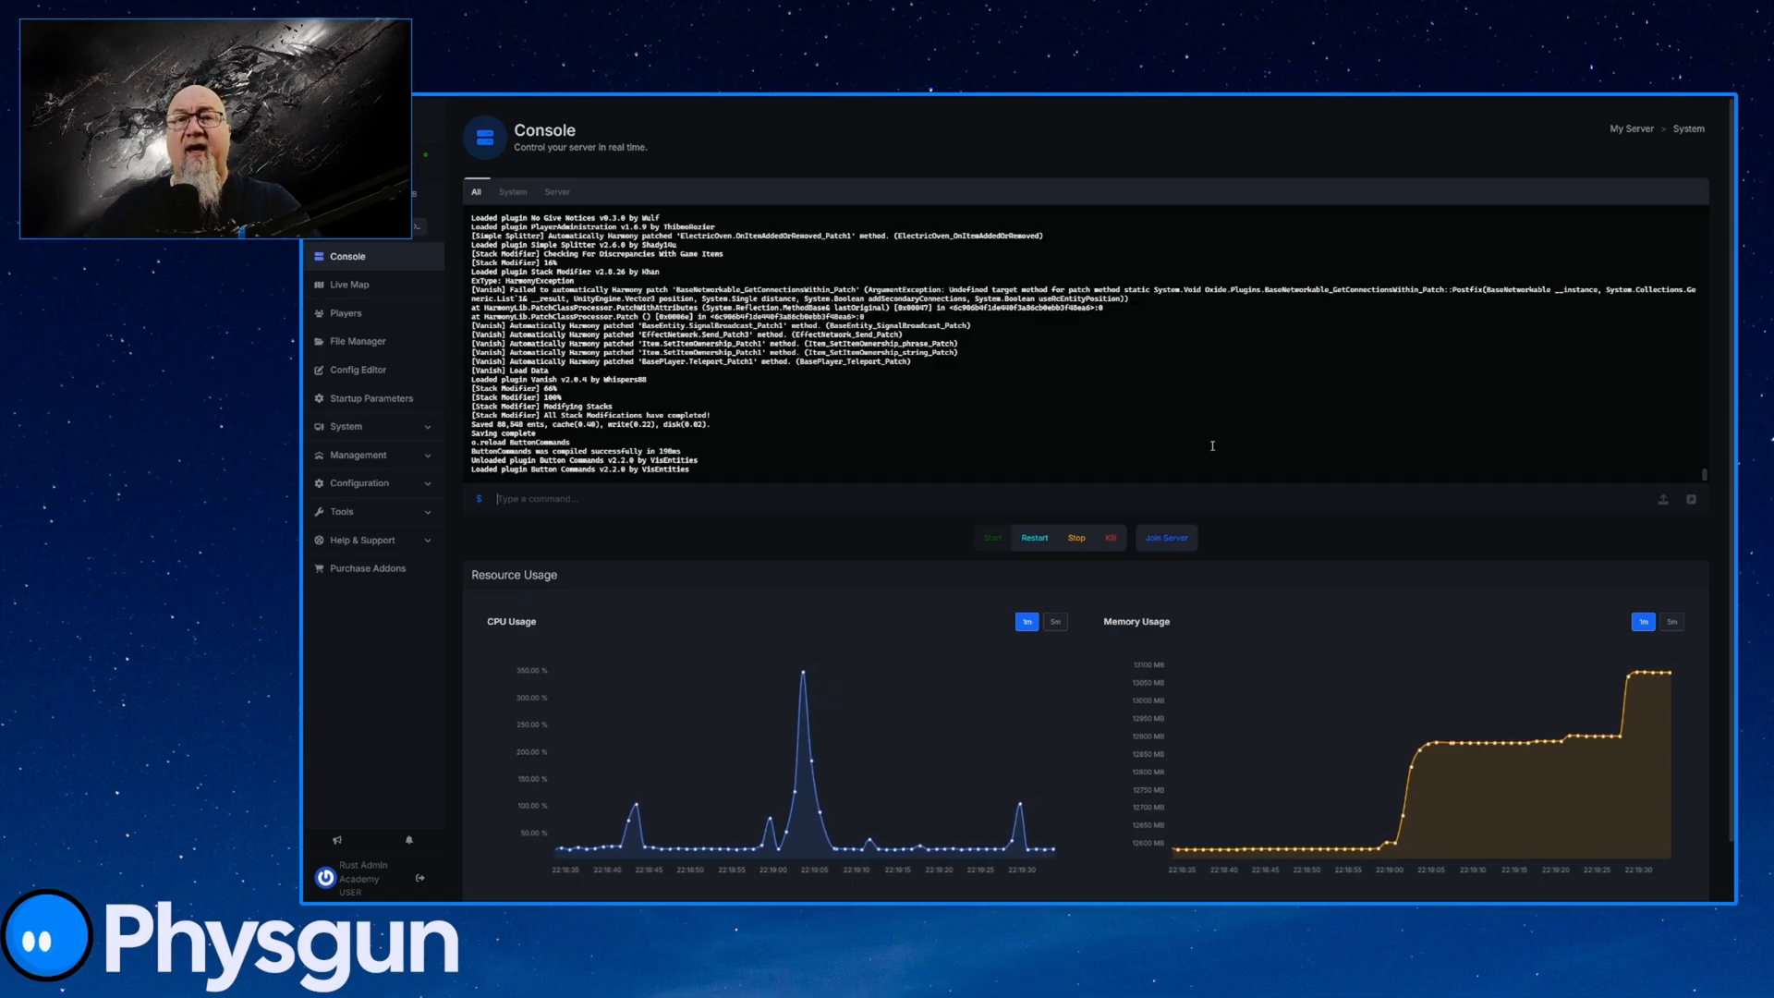
Show the Physgun server console log to check that Button Commands v2.2.0 loaded
{"action": "left_click", "coordinate": [349, 283]}
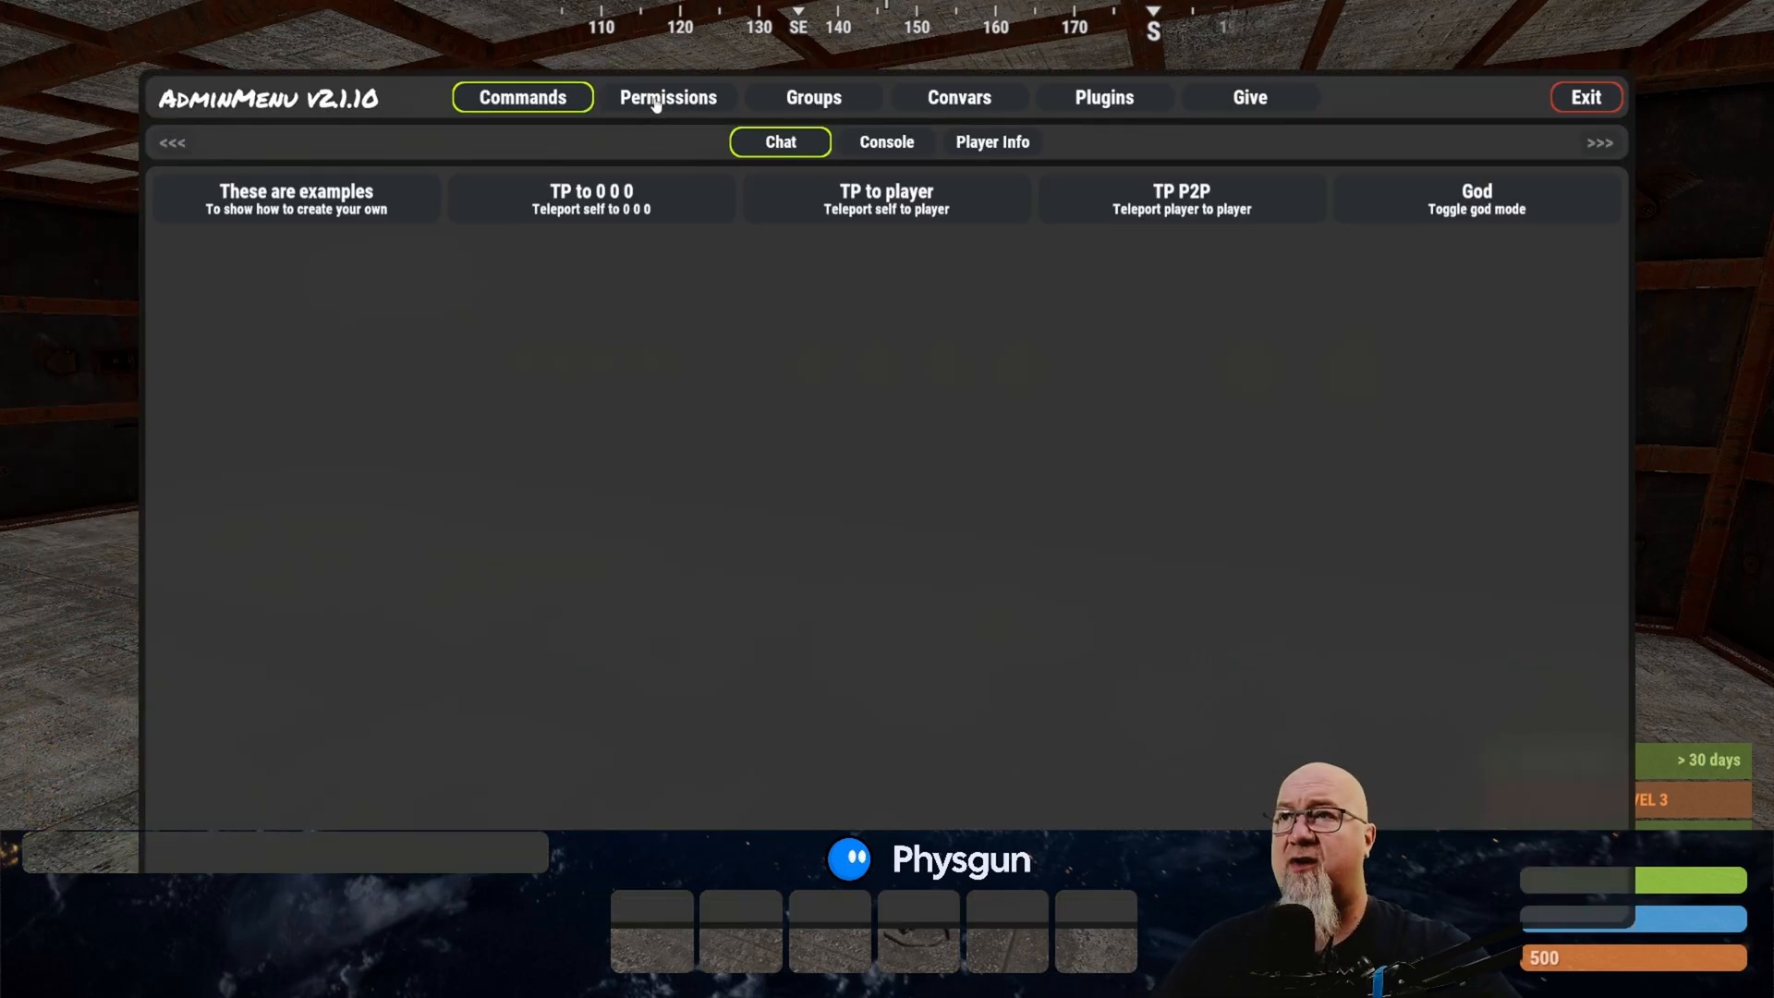
In AdminMenu Permissions, select the admin group and enable buttoncommands admin
{"action": "left_click", "coordinate": [667, 96]}
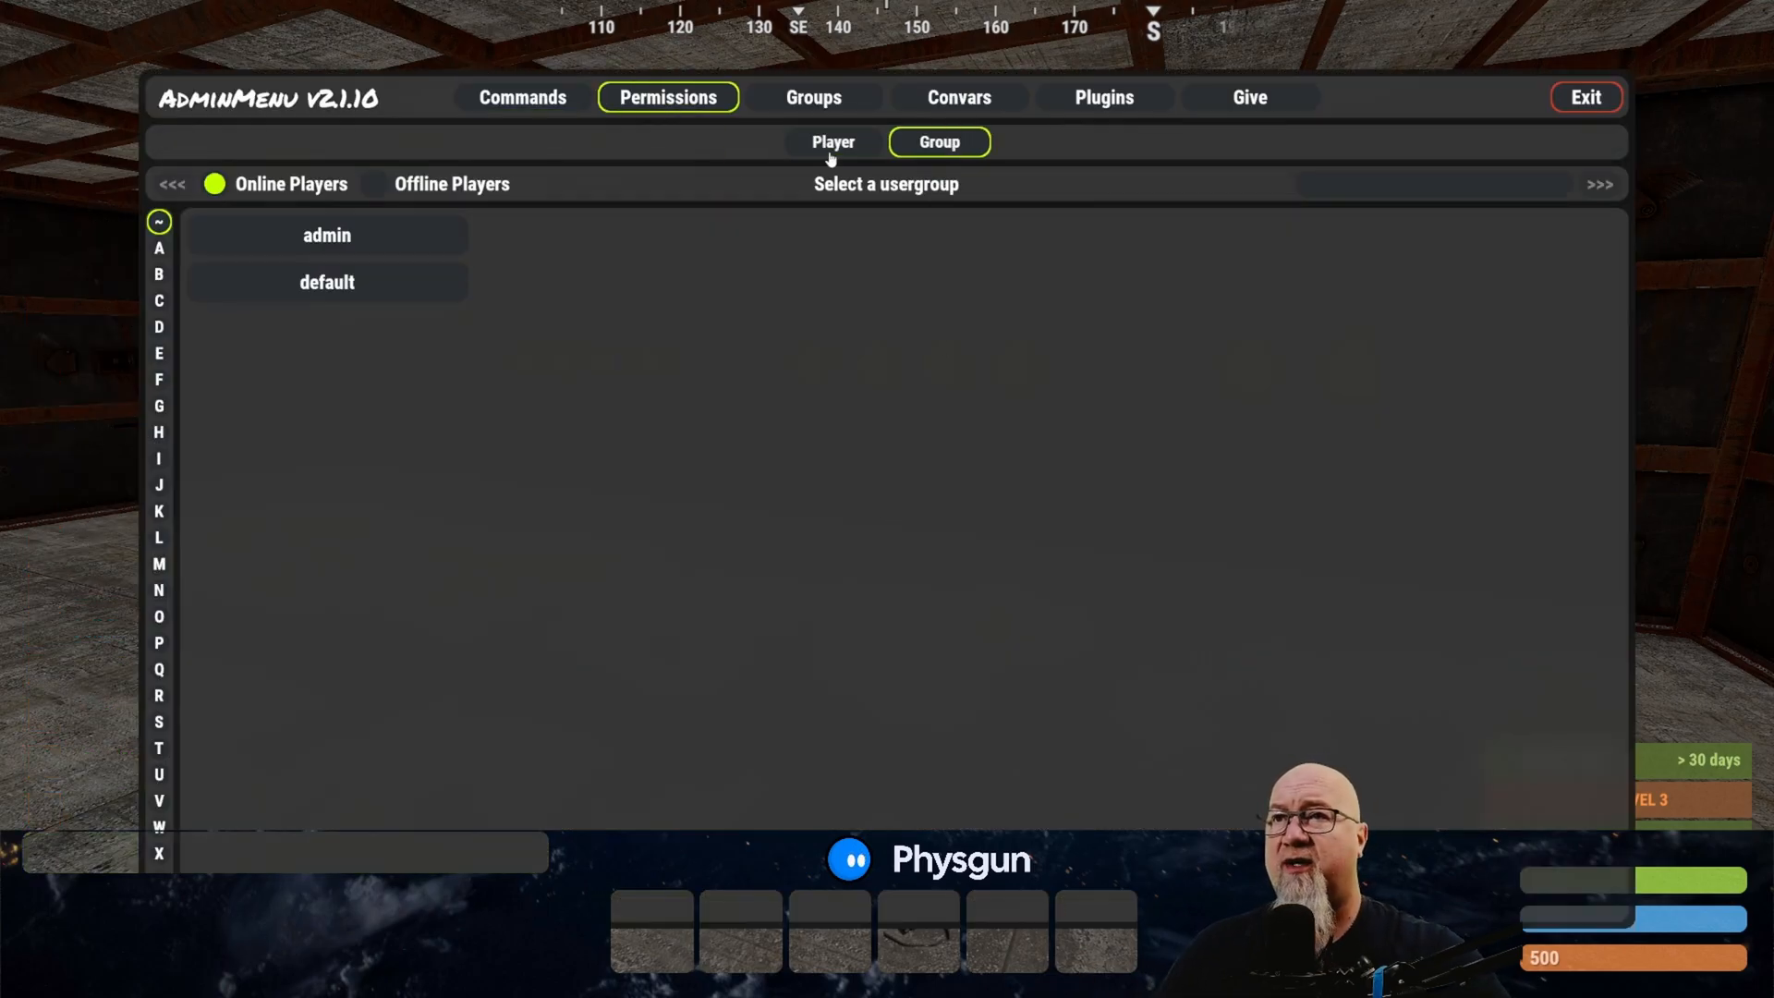
{"action": "left_click", "coordinate": [327, 236]}
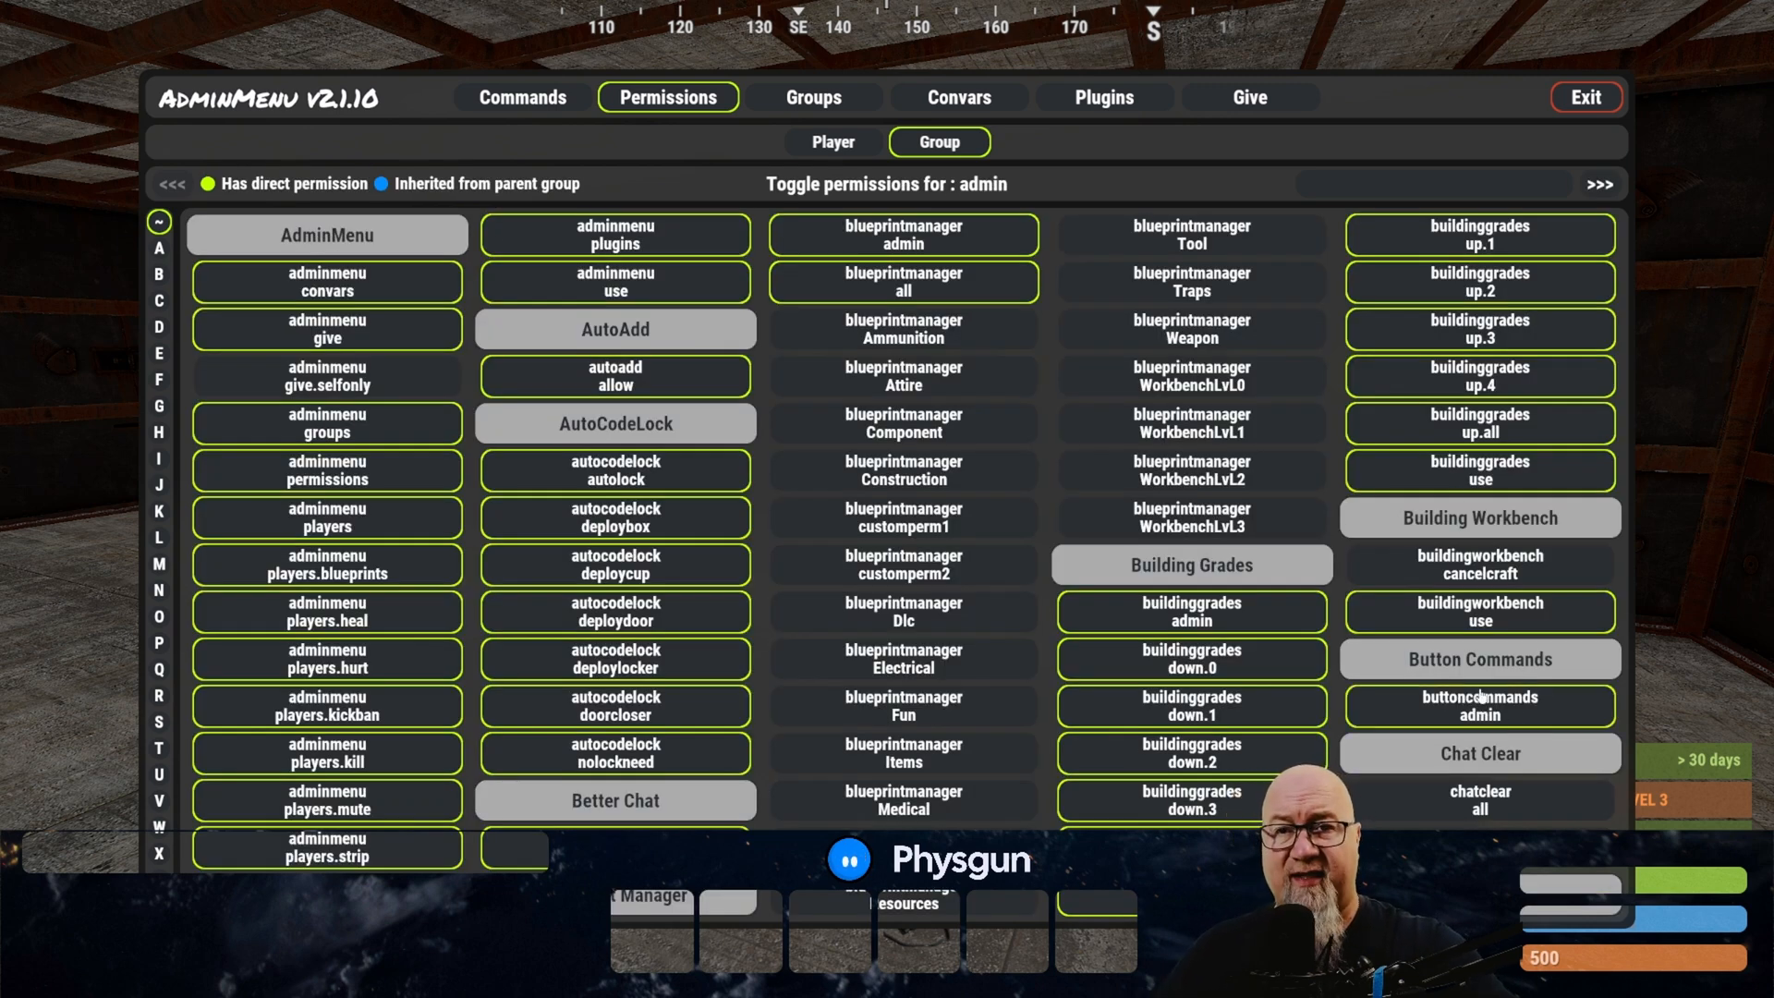
{"action": "left_click", "coordinate": [1584, 96]}
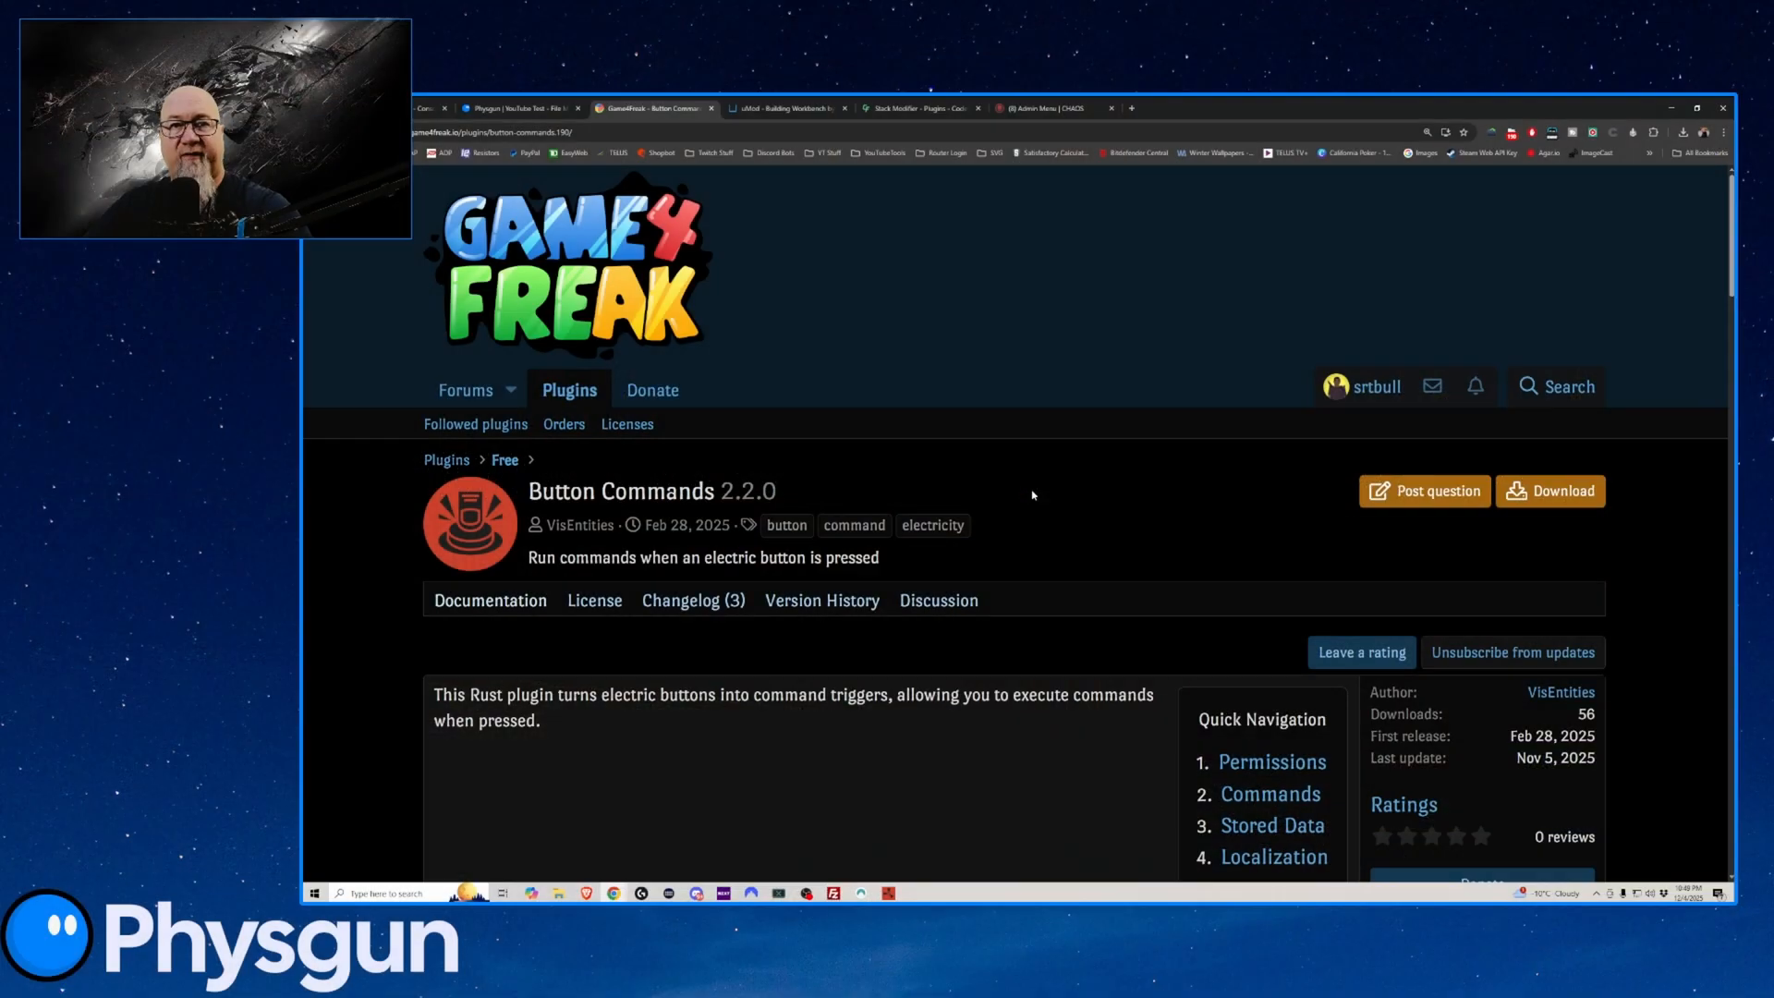
{"action": "scroll", "scroll_direction": "down", "scroll_amount": 3}
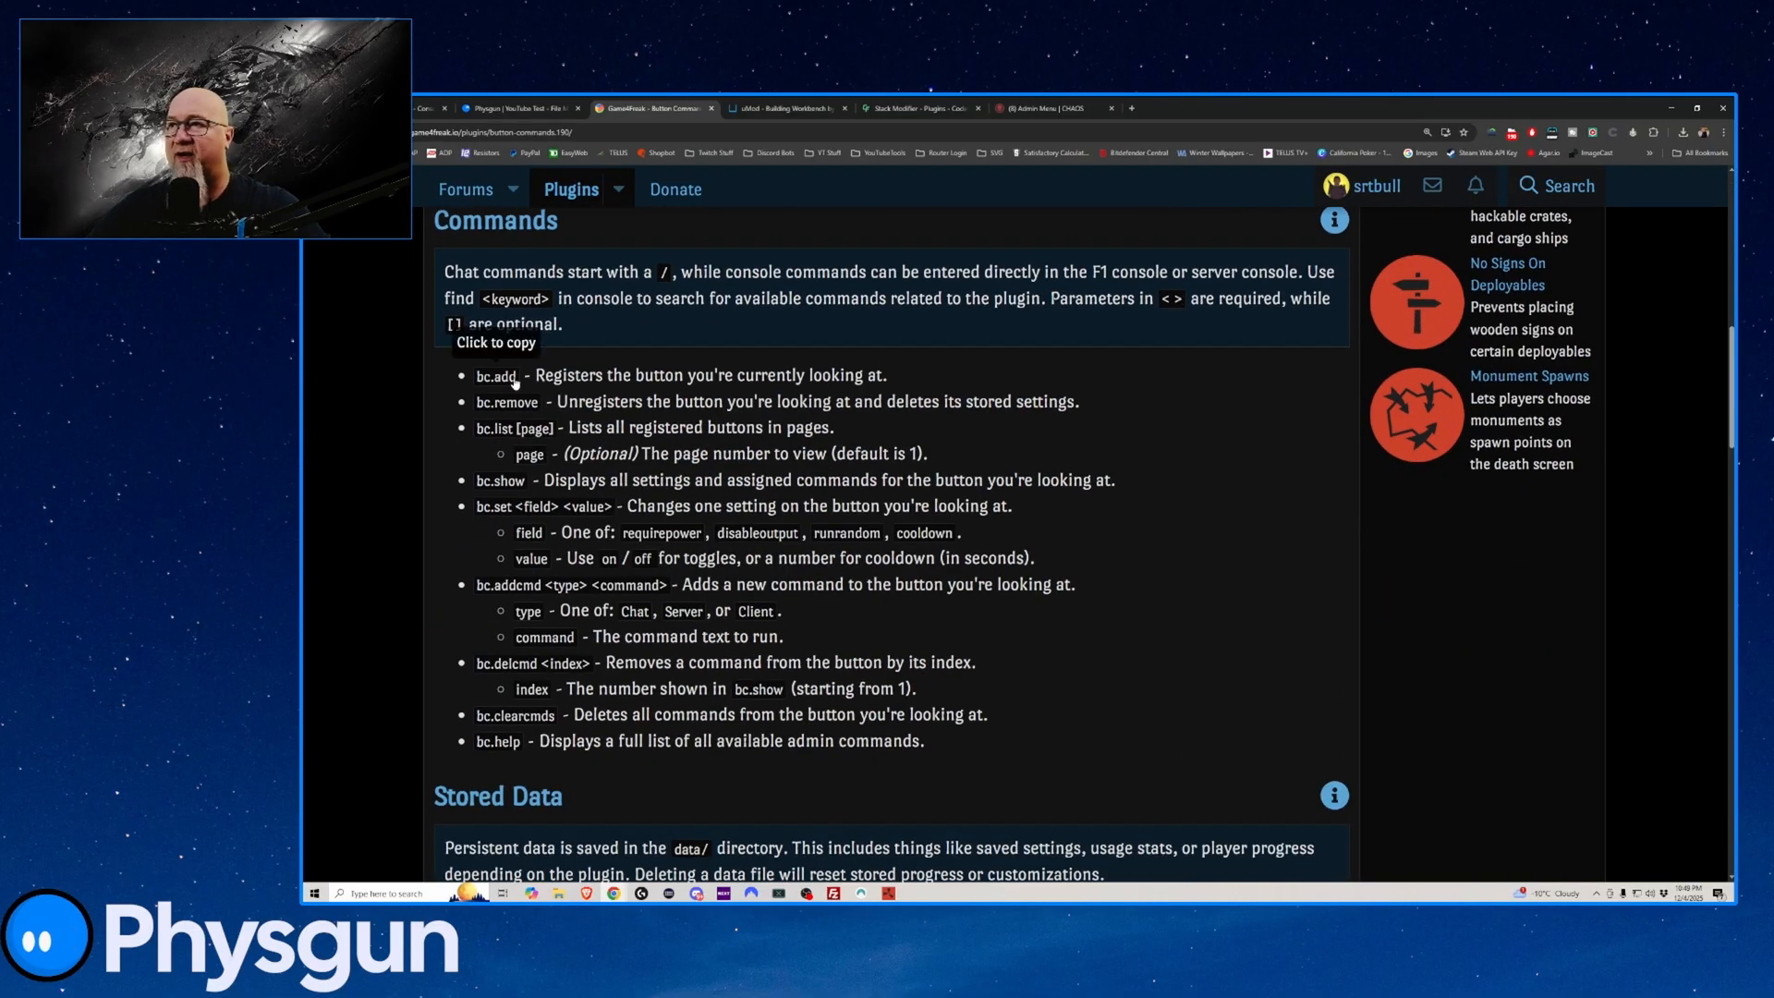
{"action": "mouse_move", "coordinate": [515, 384]}
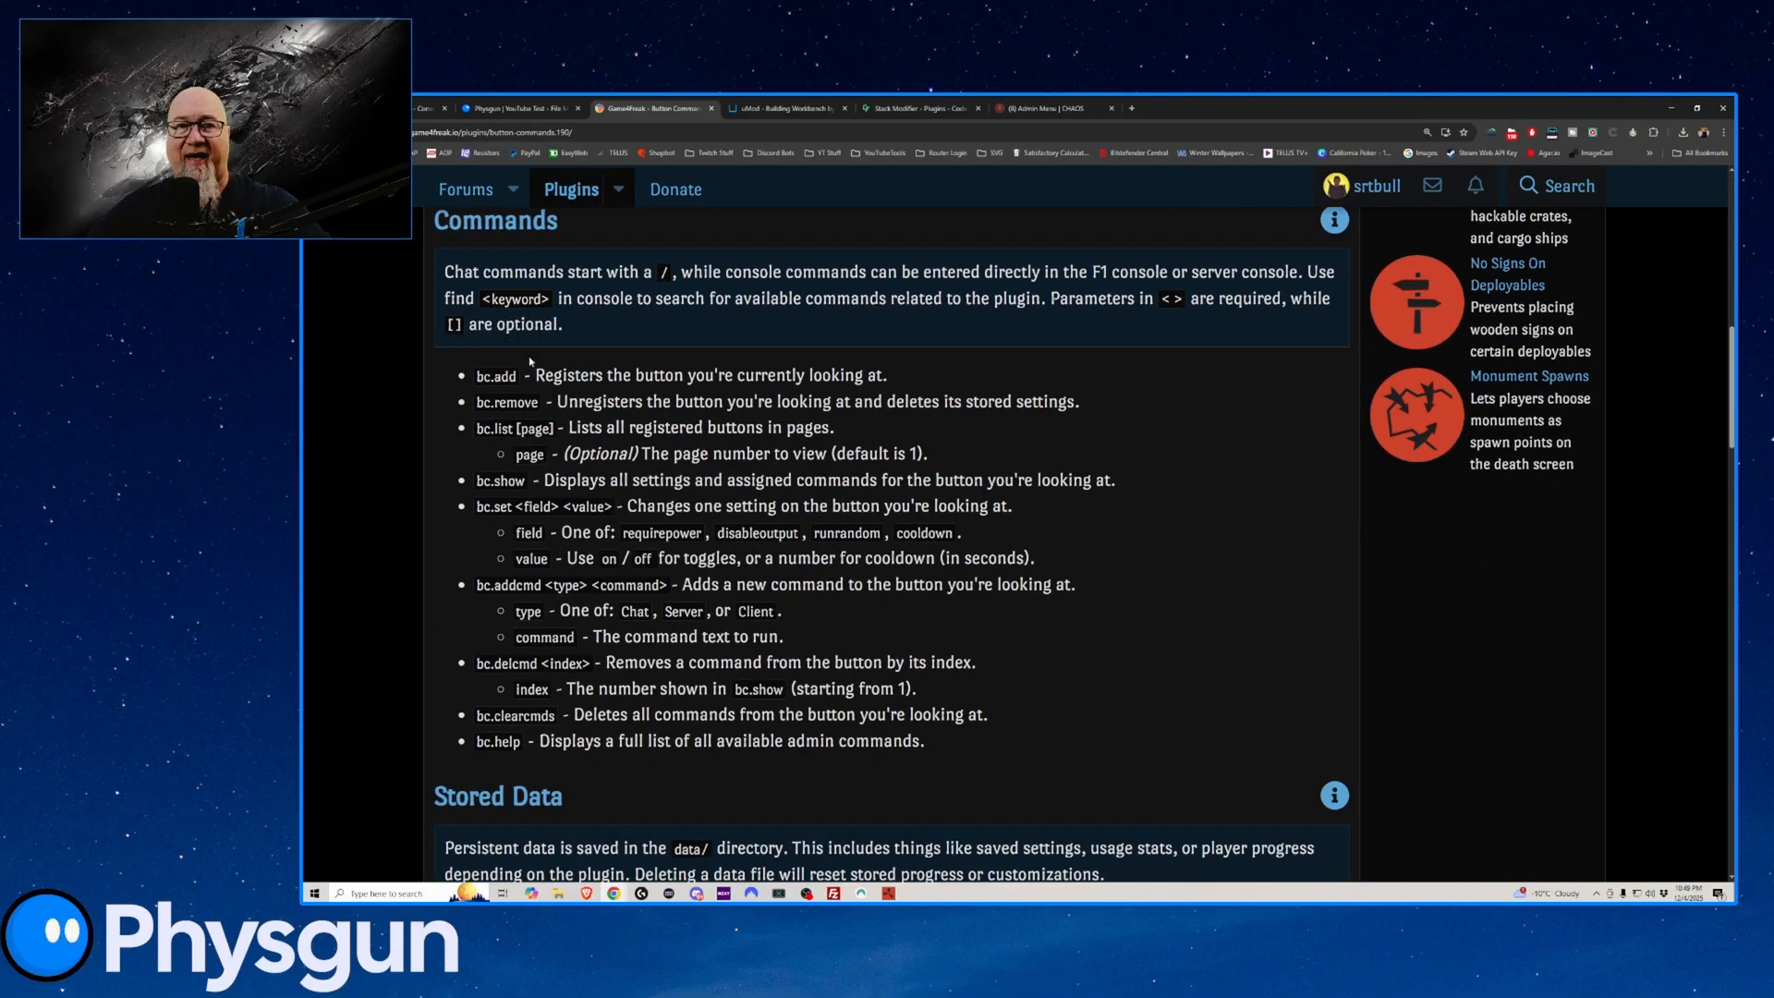
{"action": "mouse_move", "coordinate": [506, 400]}
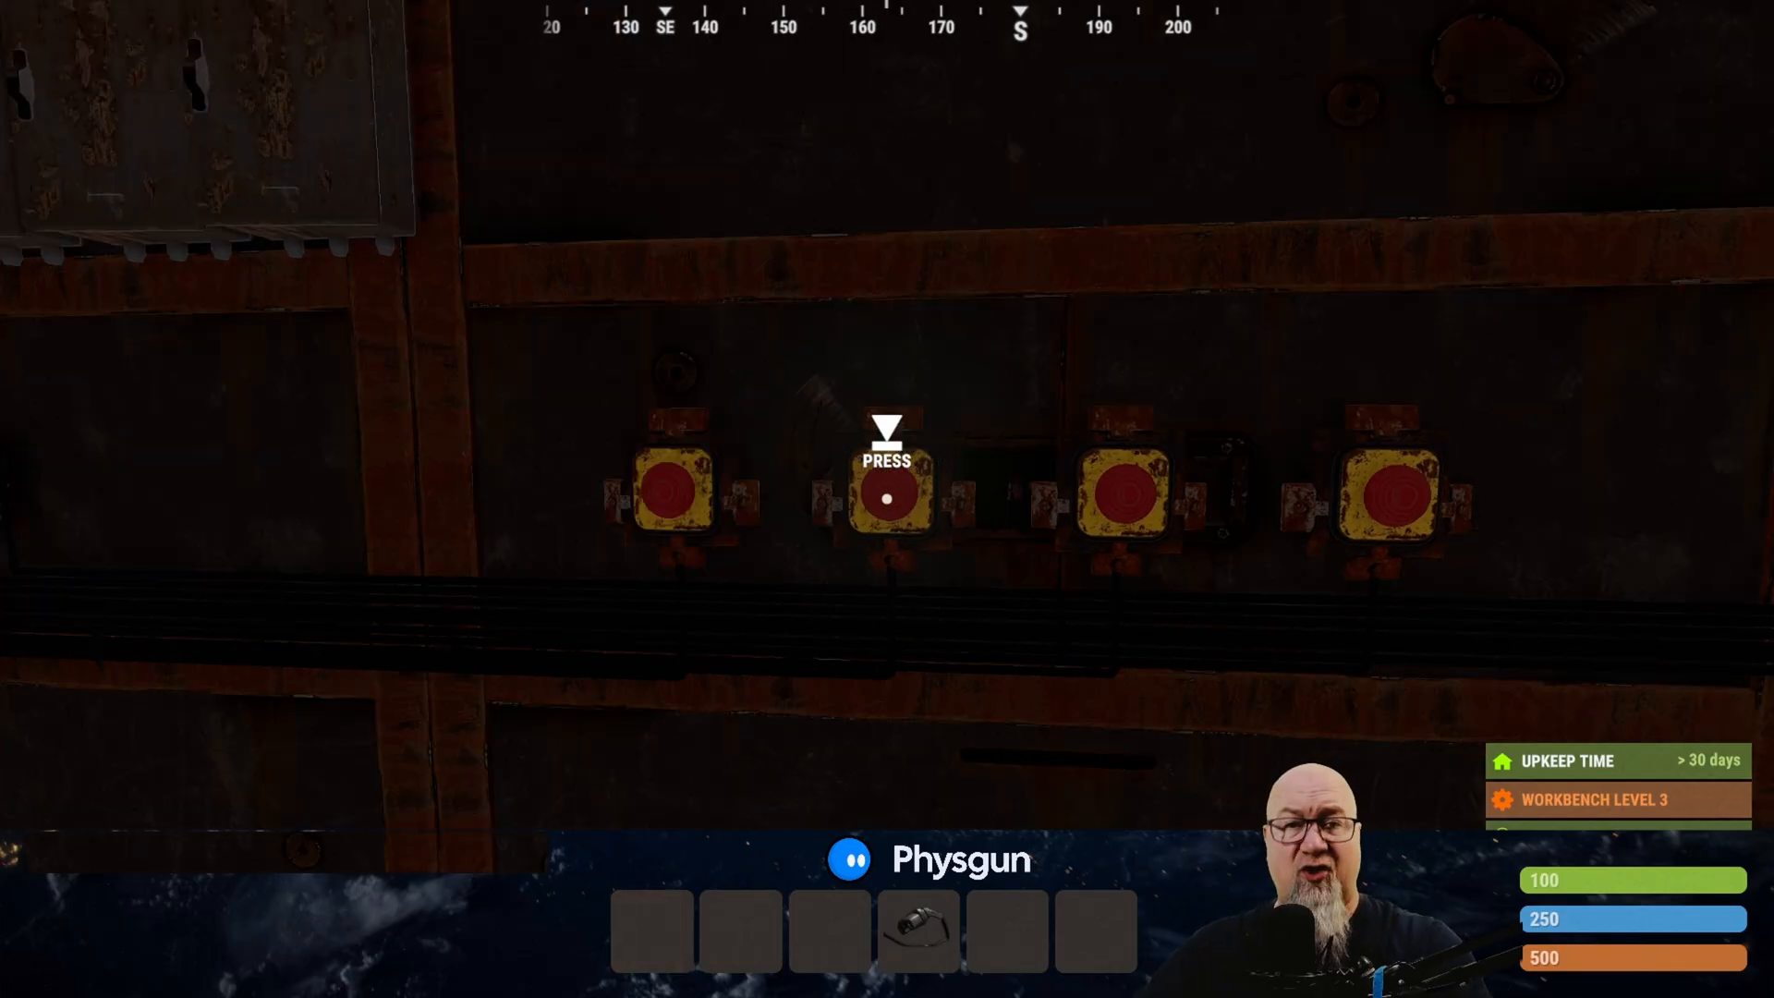
Return to the Rust game view facing the row of red press buttons
{"action": "left_click", "coordinate": [887, 498]}
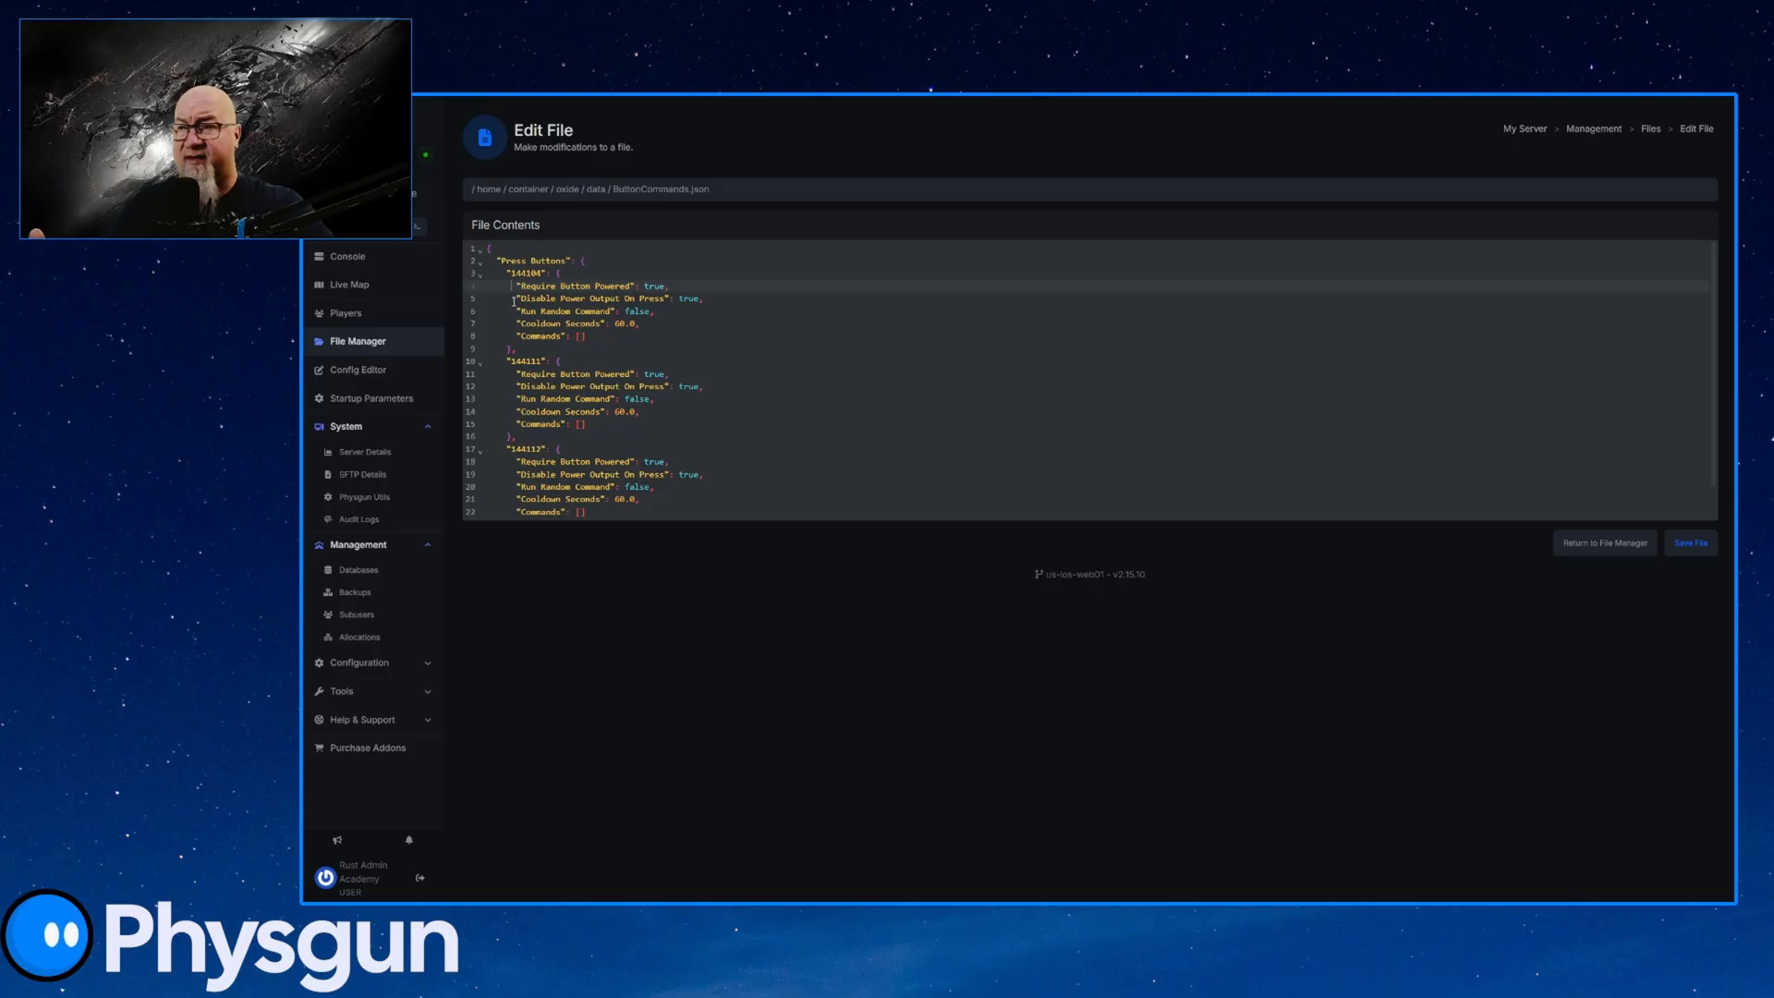
{"action": "mouse_move", "coordinate": [510, 308]}
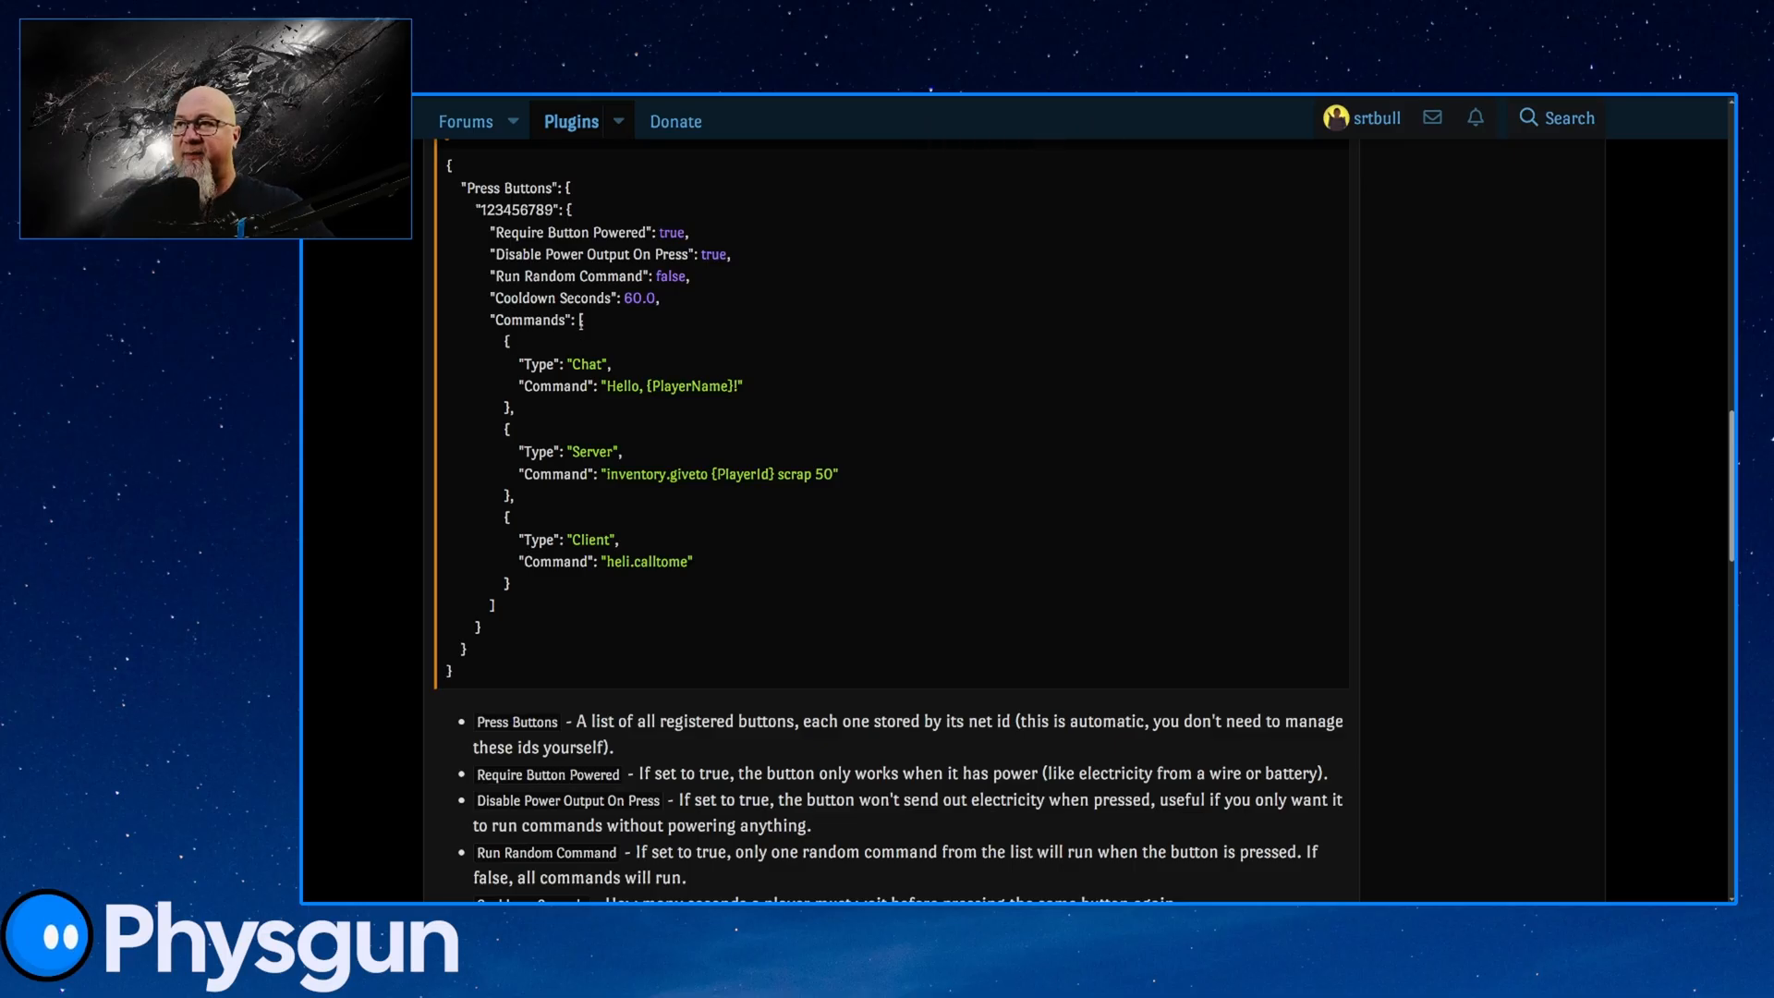
Select the sample Commands array from the plugin's Stored Data example
{"action": "left_click_drag", "start_coordinate": [508, 339], "coordinate": [513, 539]}
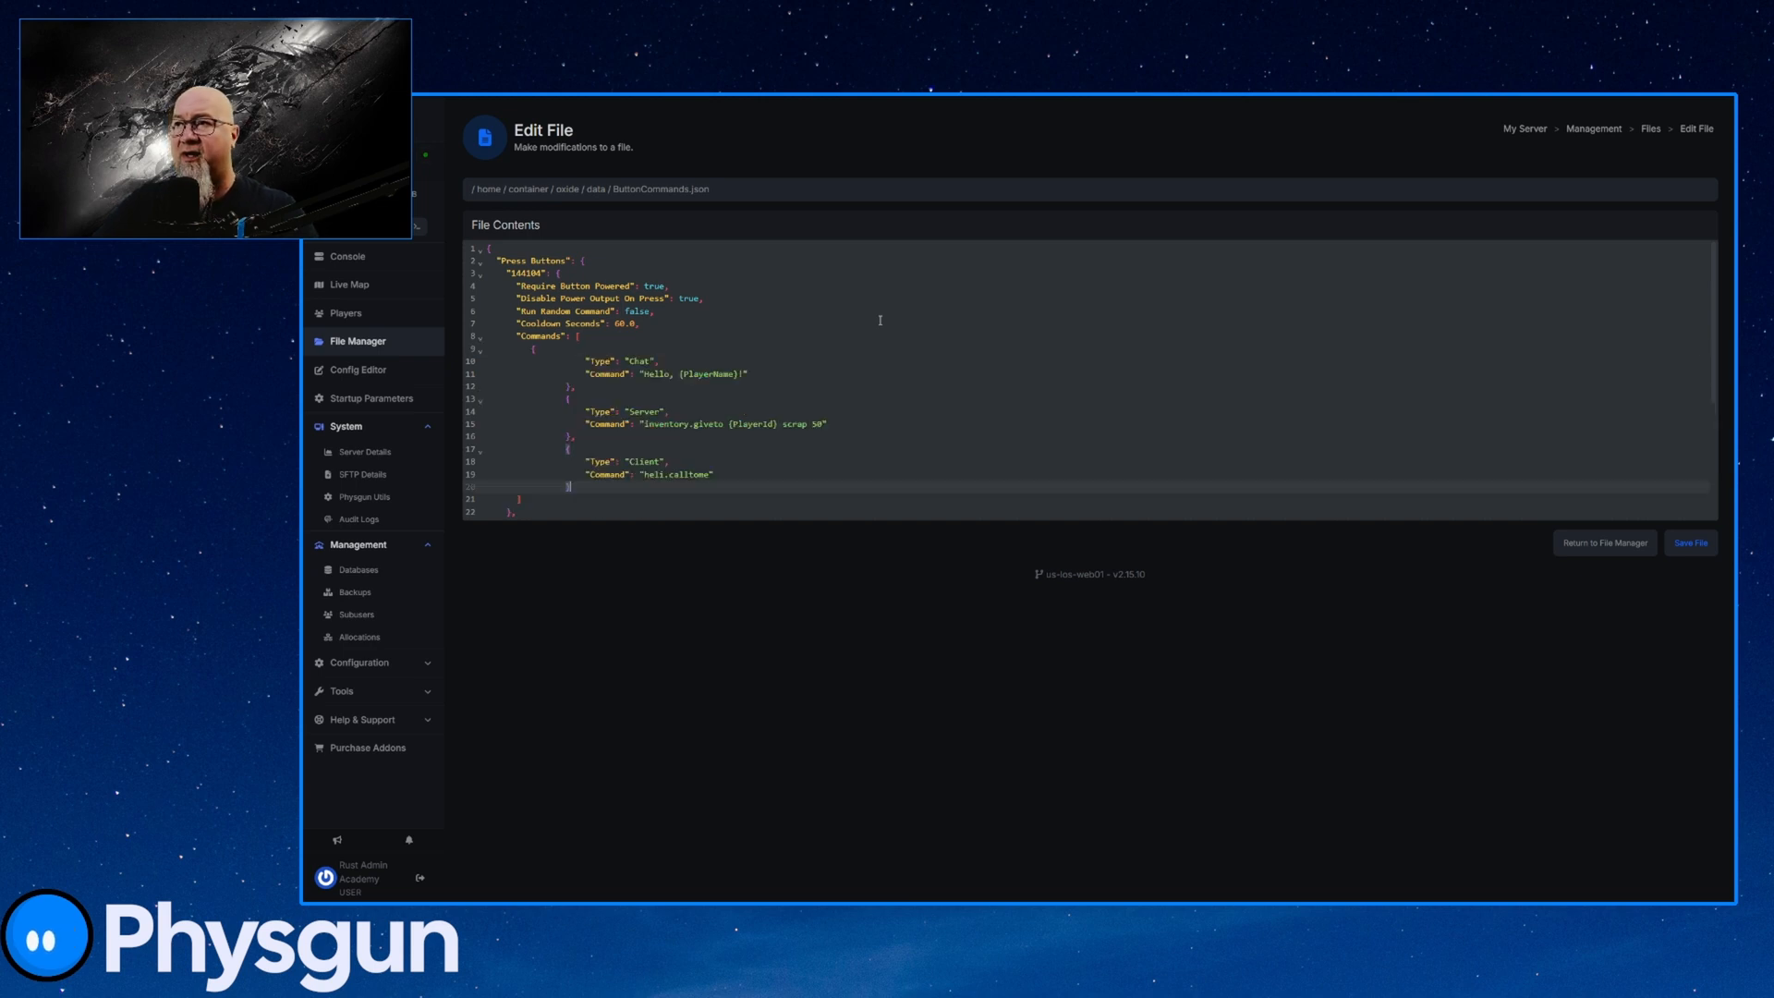
Scroll ButtonCommands.json down to button 144108's Commands block
{"action": "scroll", "scroll_direction": "down", "scroll_amount": 3}
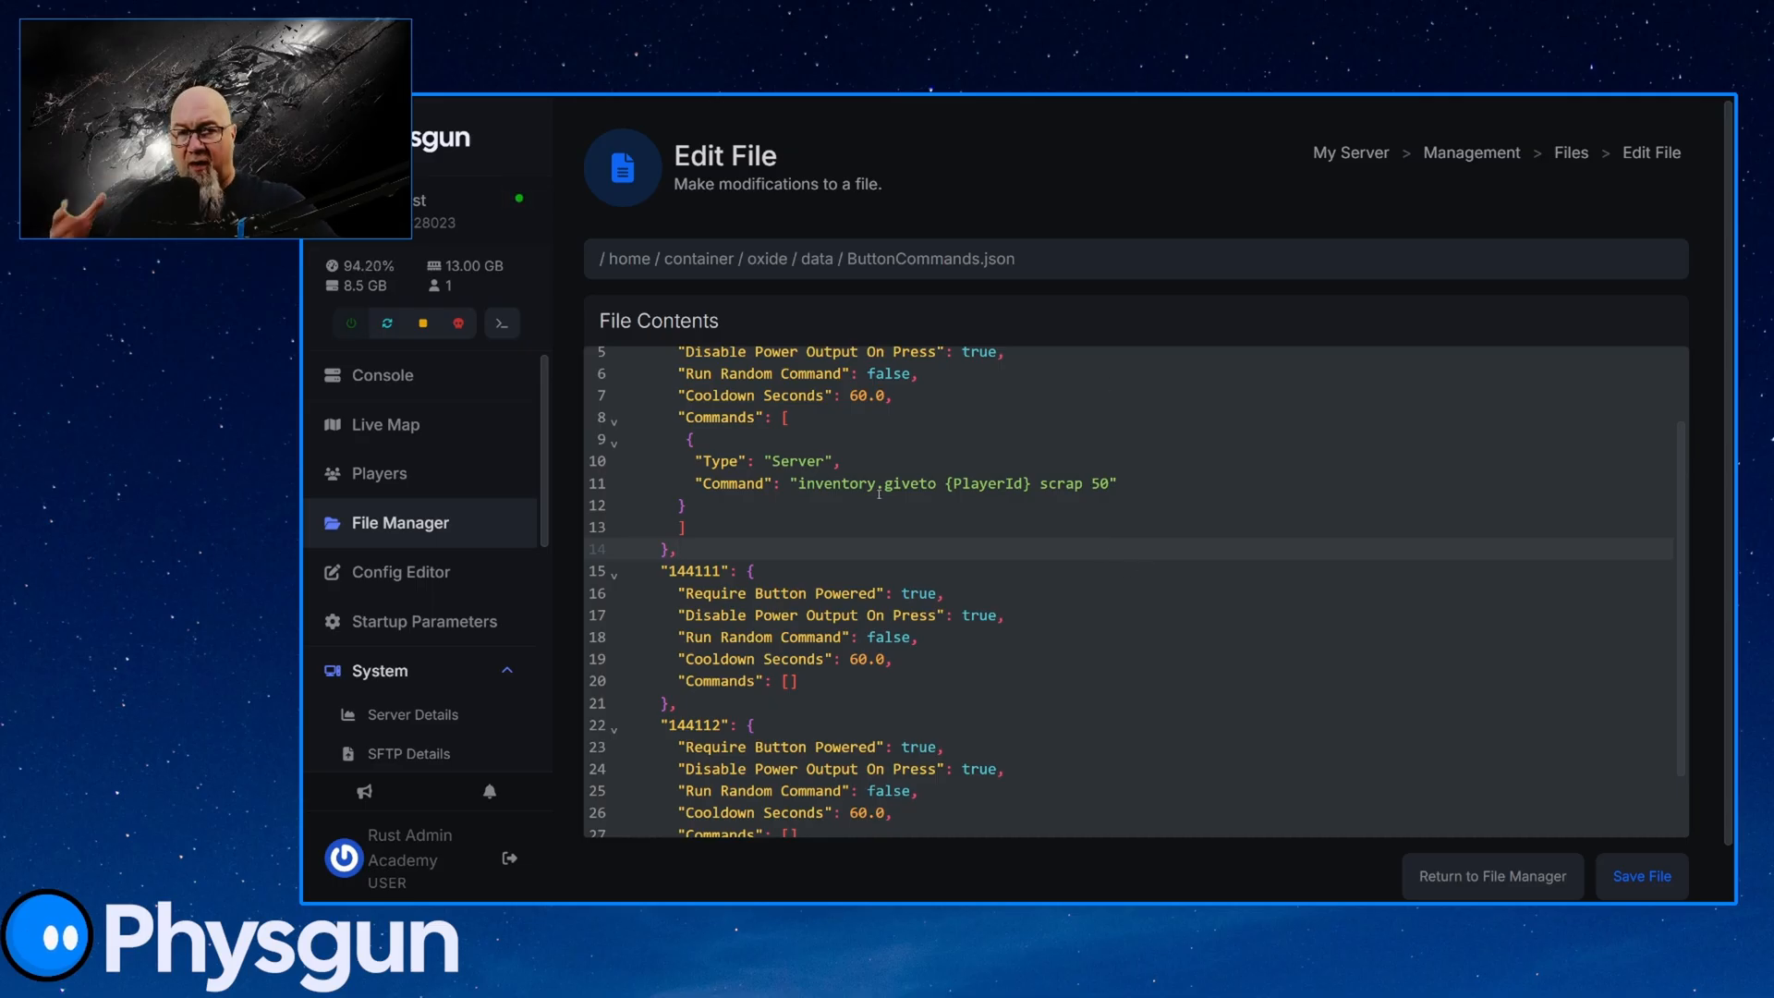
Change button 144108's command to env.time 1 and run o.reload ButtonCommands
{"action": "left_click_drag", "start_coordinate": [797, 484], "coordinate": [1064, 484]}
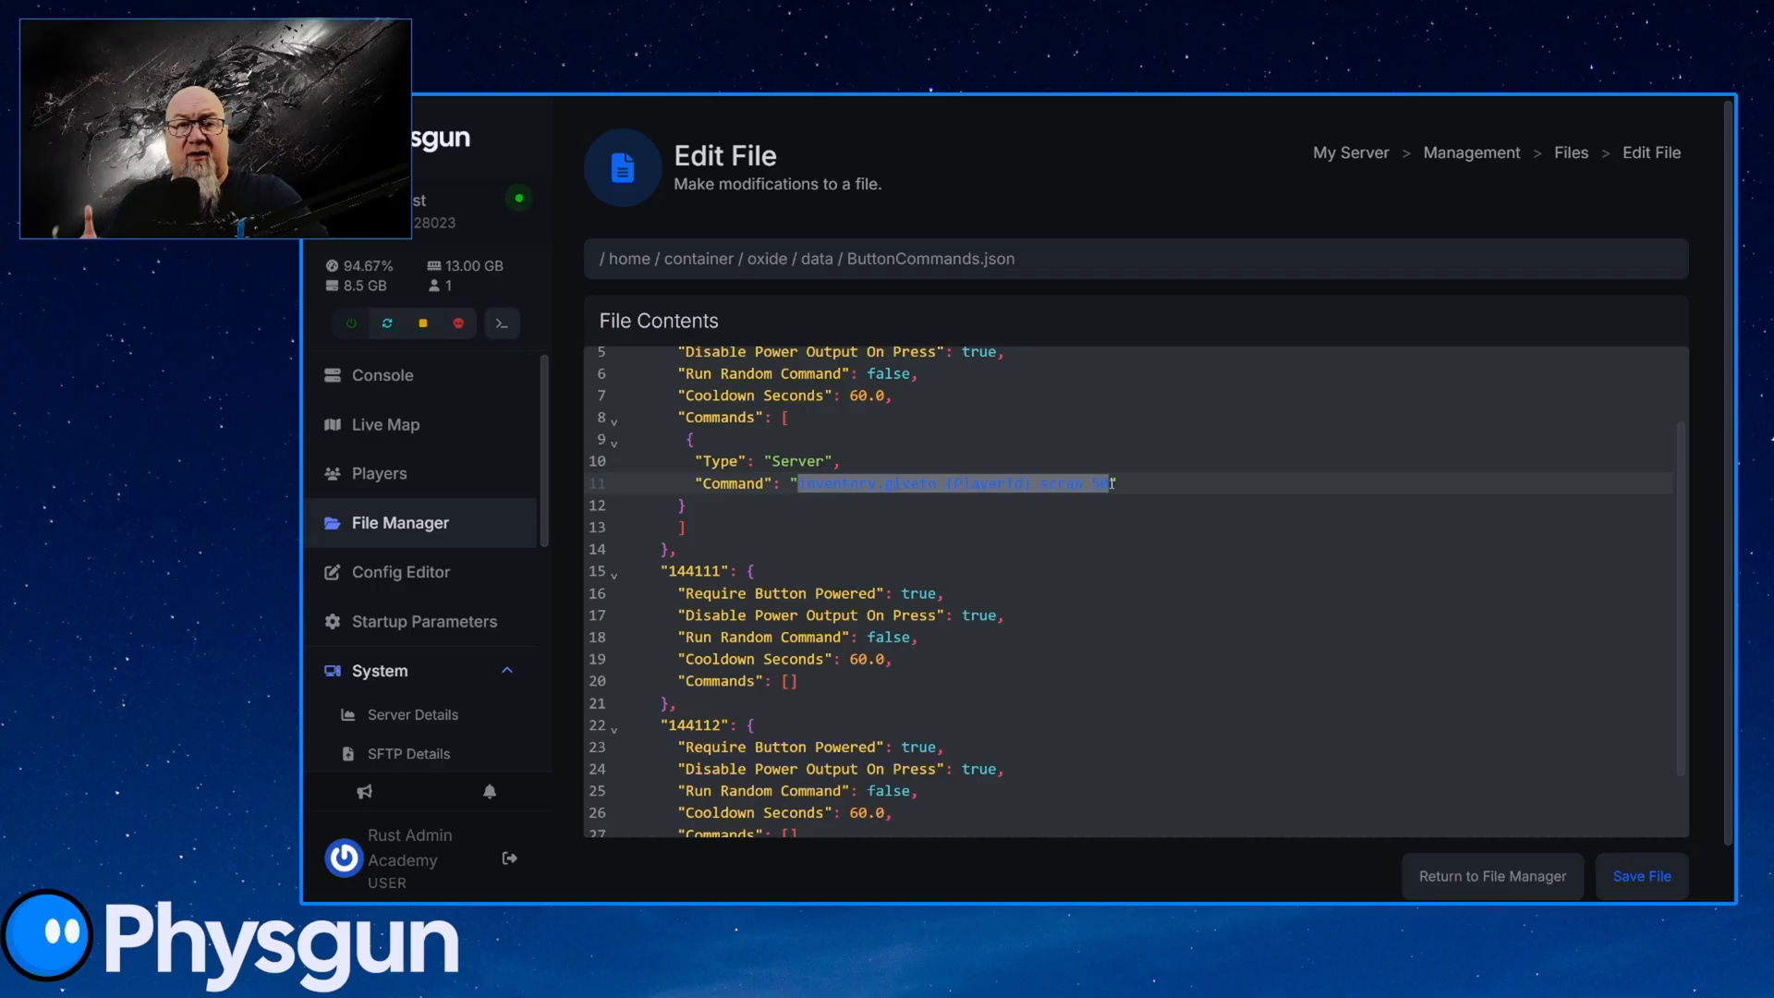
{"action": "type", "text": "env.time 1\""}
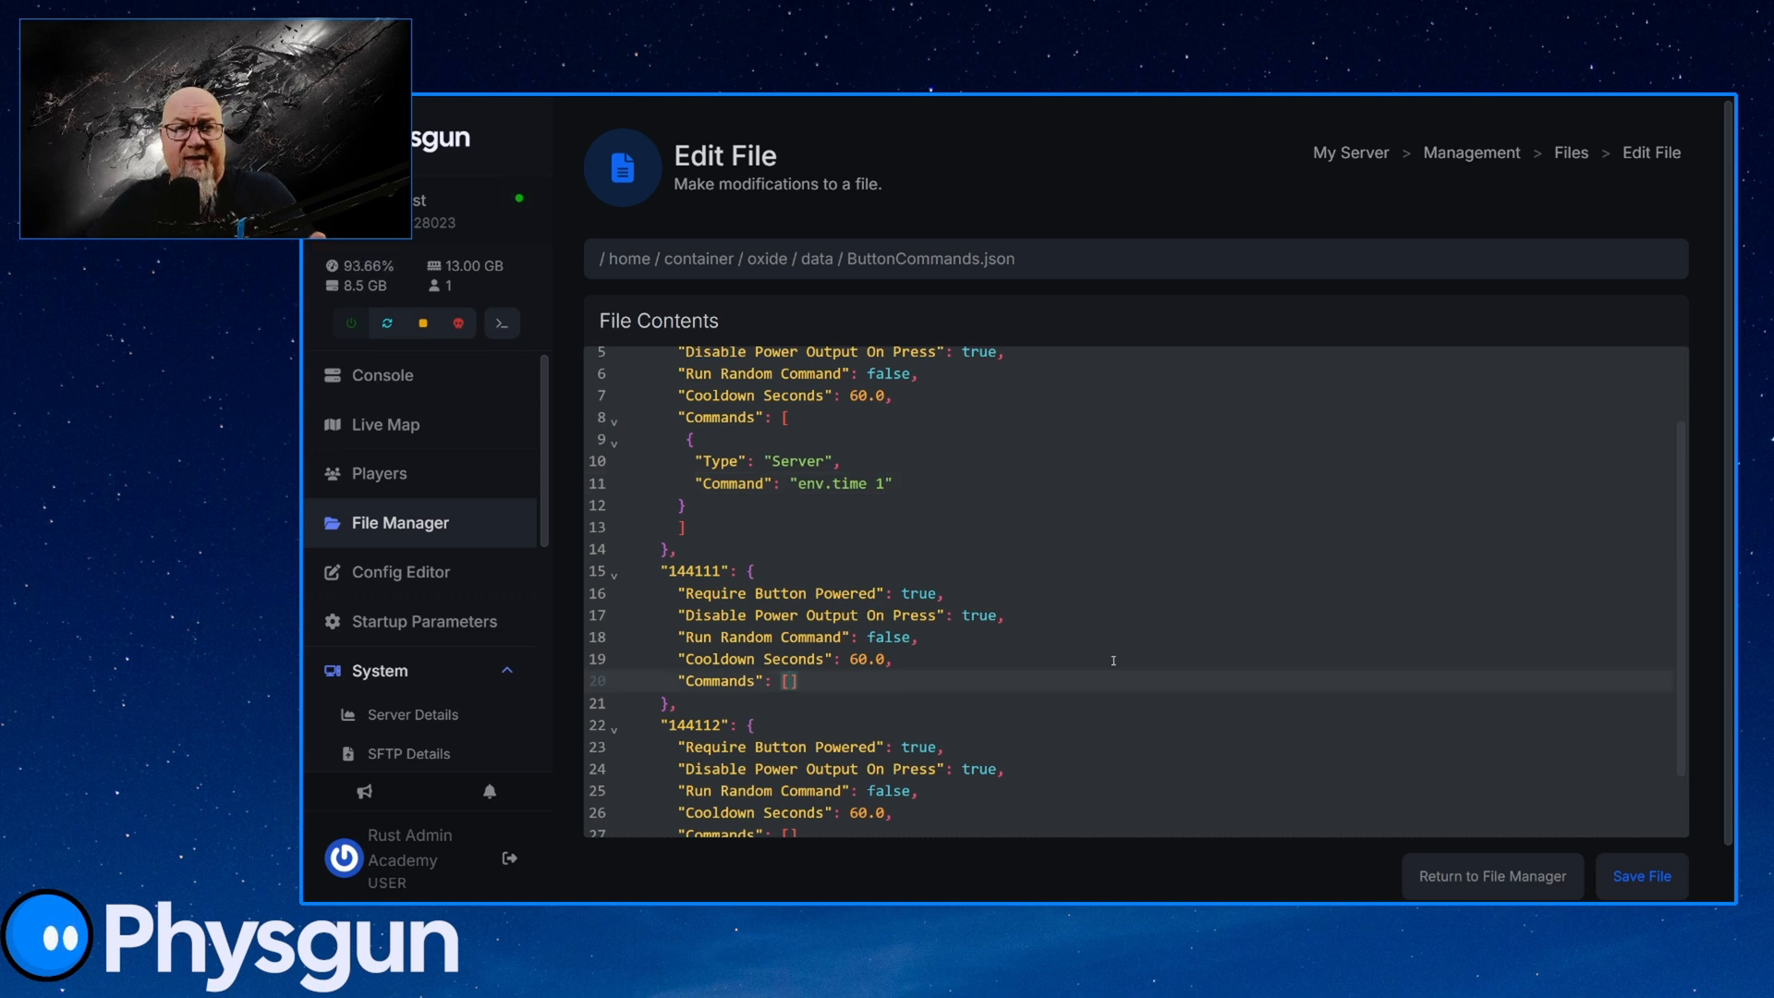
{"action": "left_click", "coordinate": [382, 374]}
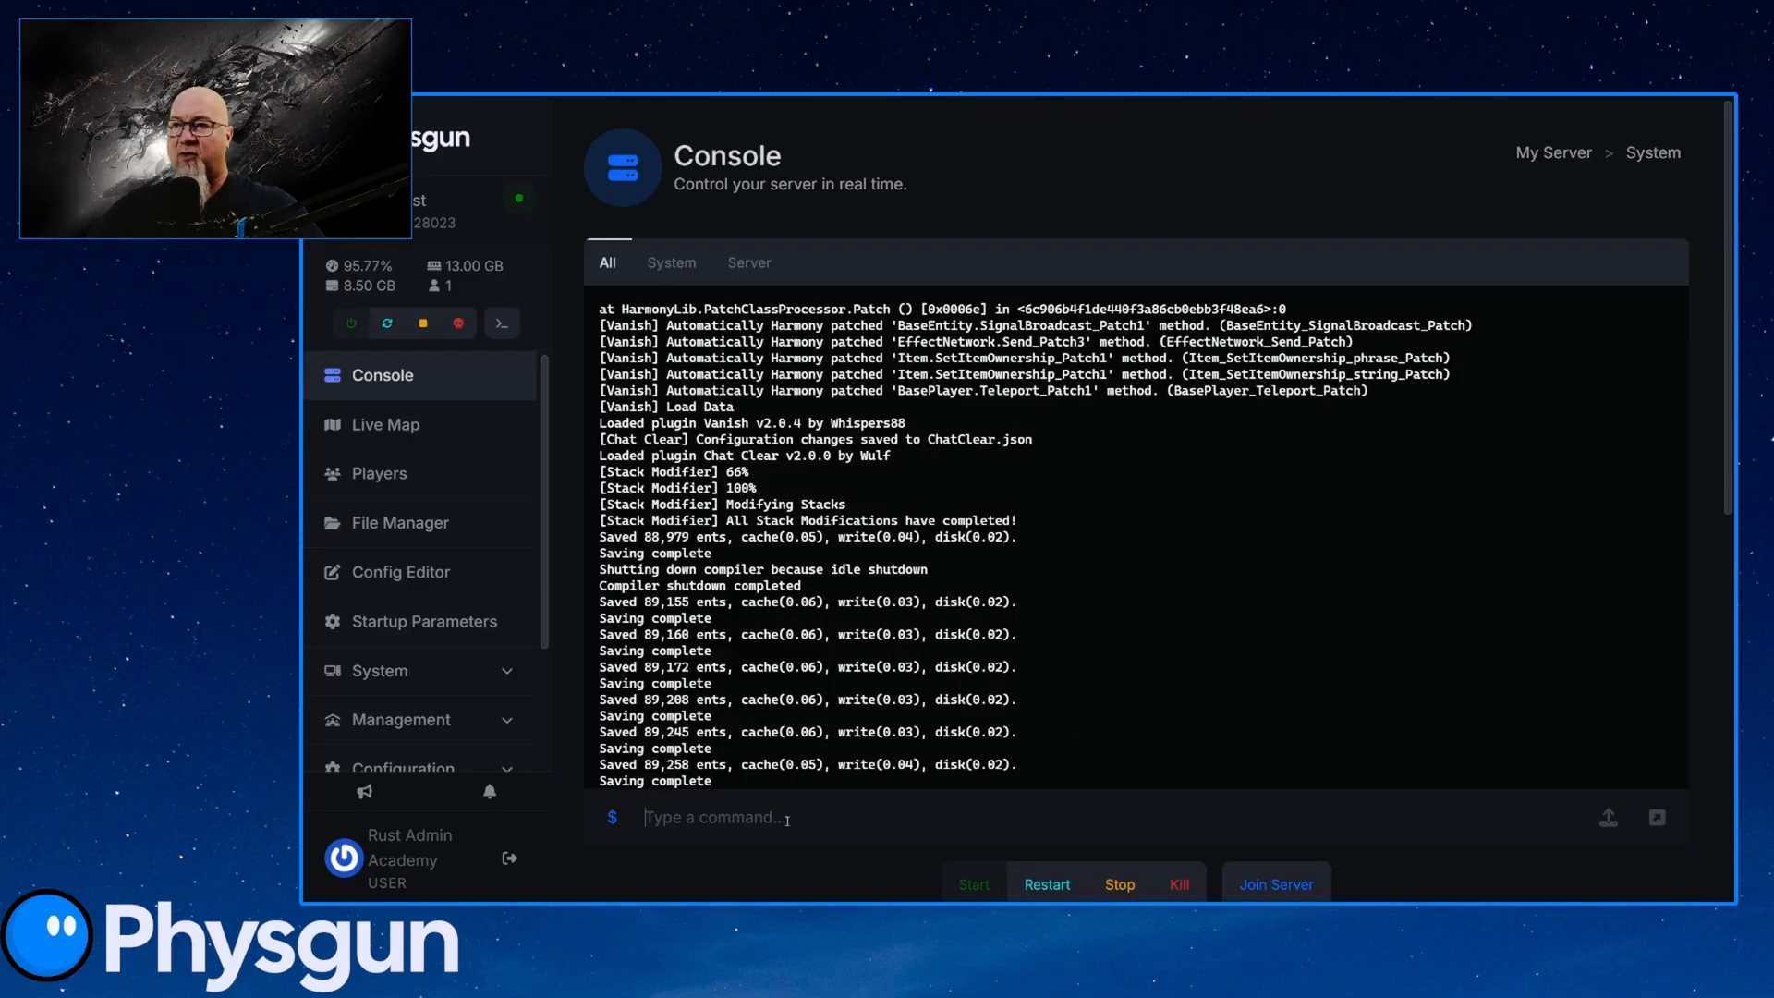
{"action": "type", "text": "o.reload ButtonCommands"}
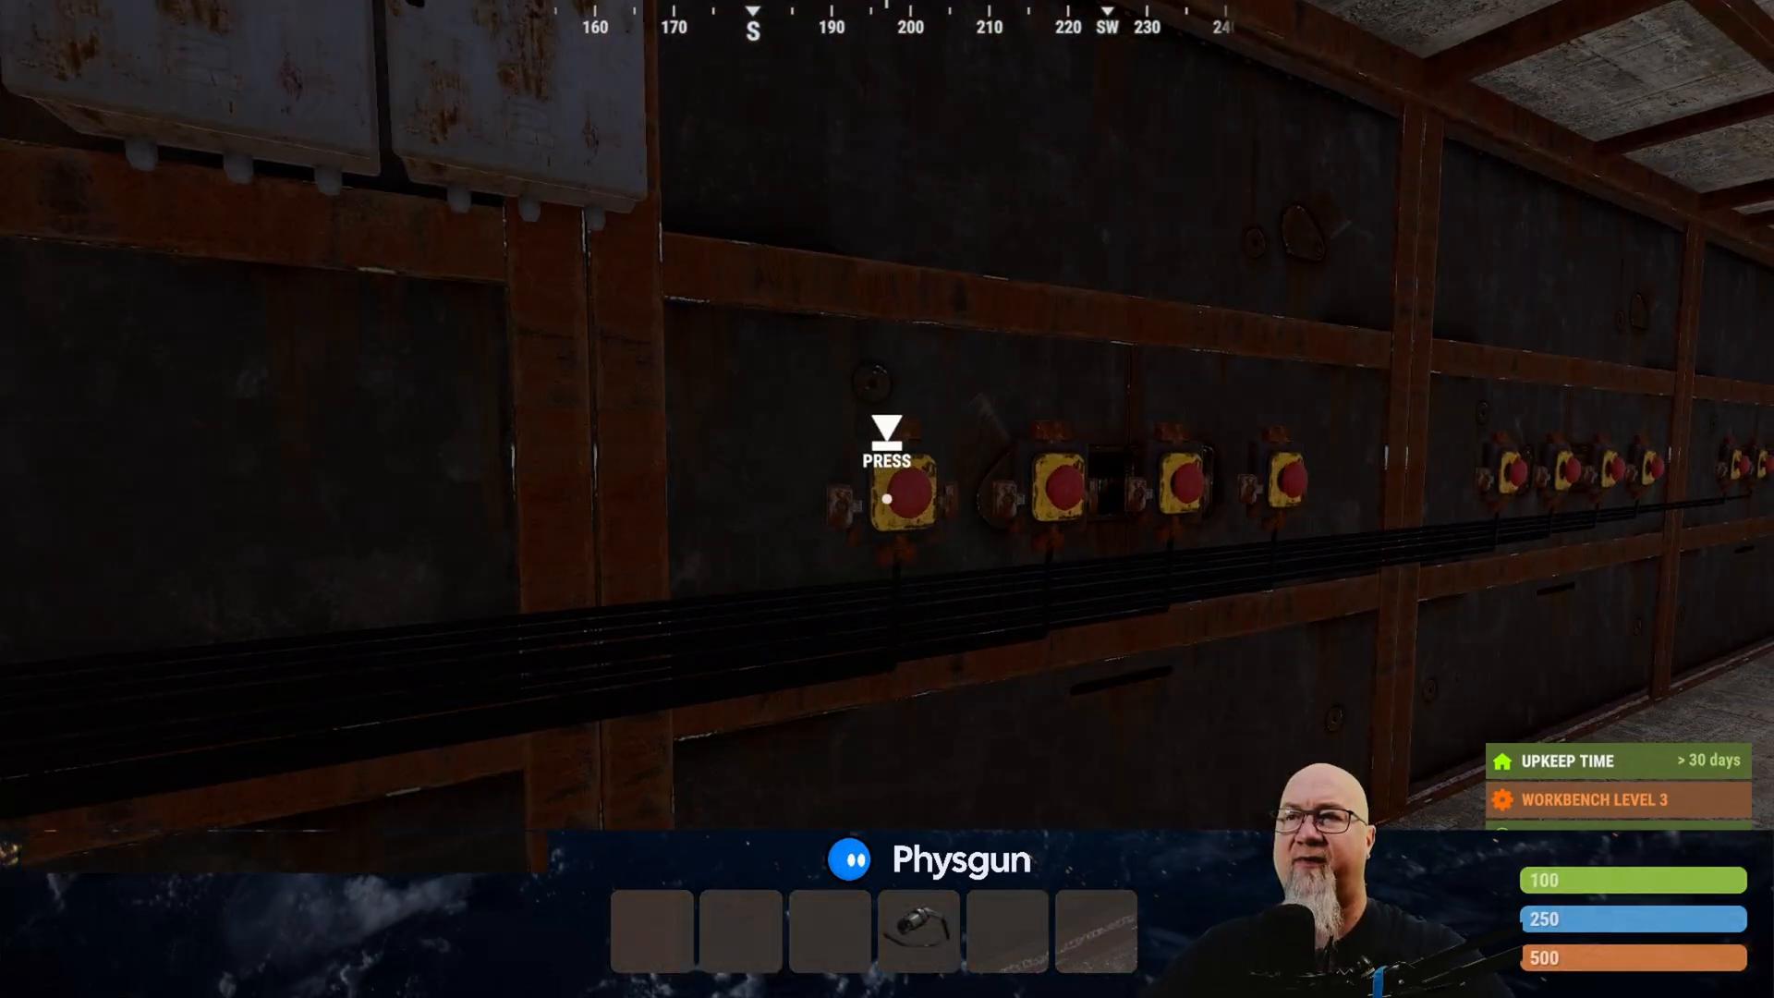
{"action": "left_click", "coordinate": [886, 498]}
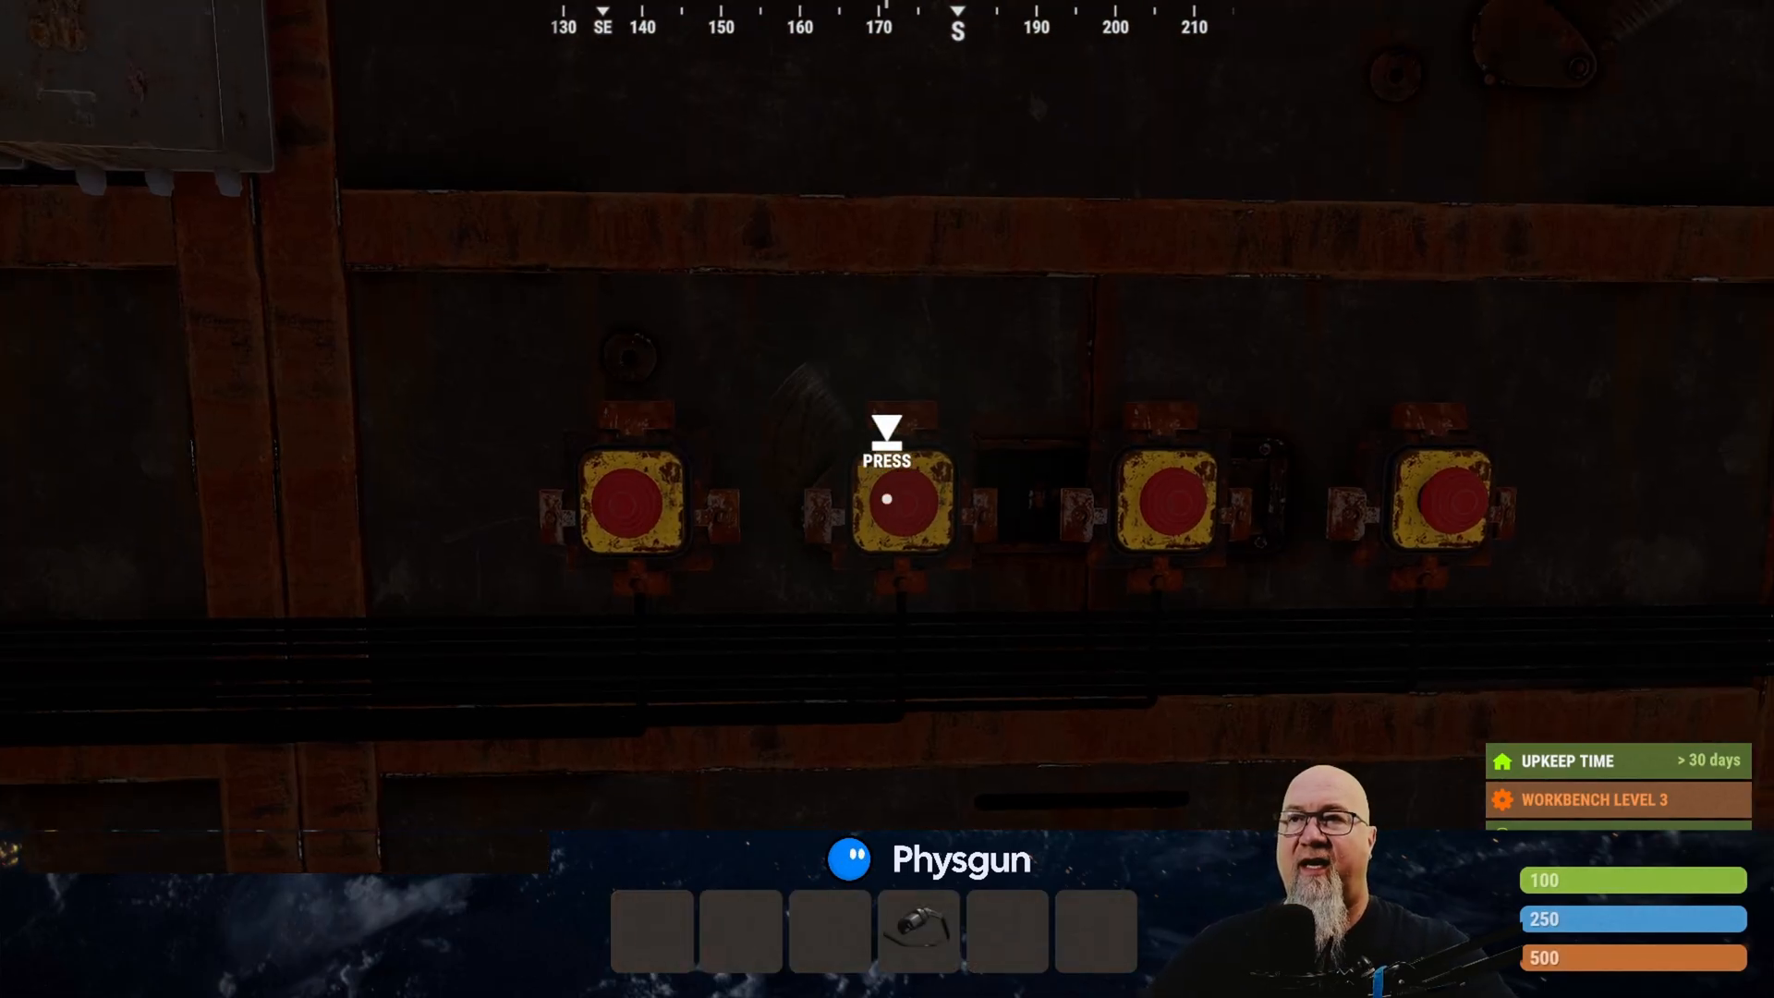
{"action": "left_click", "coordinate": [888, 498]}
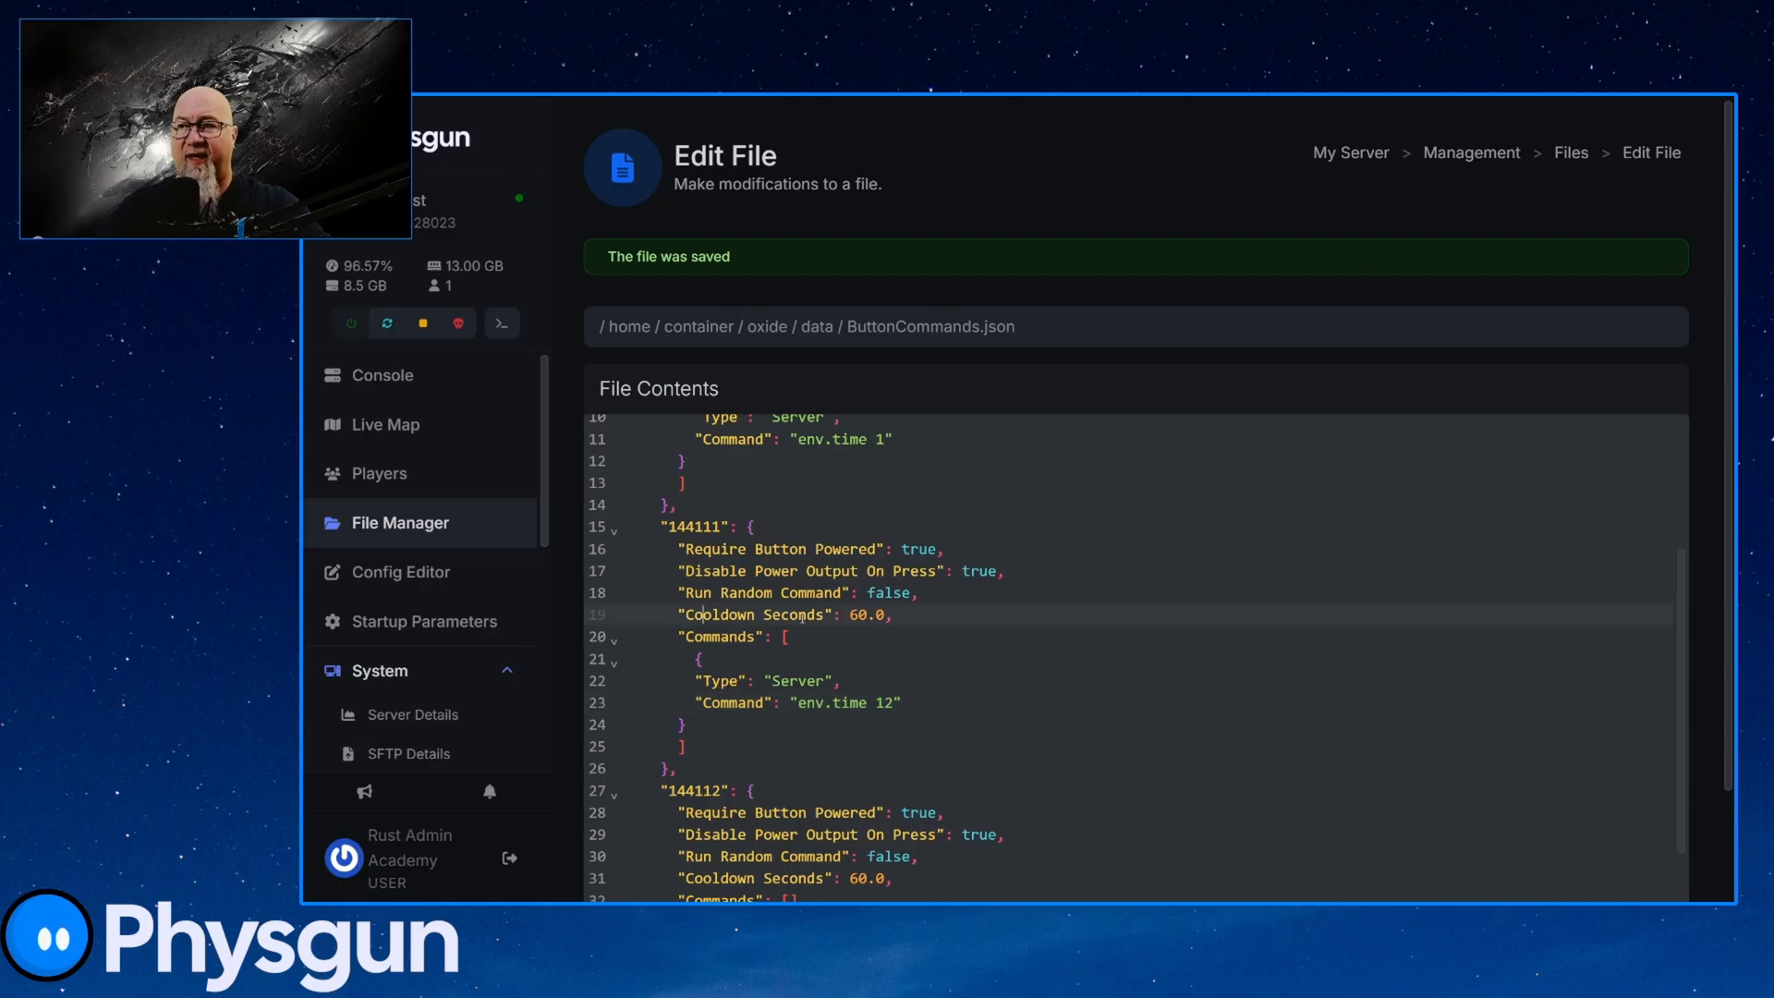
Select the second button's cooldown entry in ButtonCommands.json
{"action": "double_click", "coordinate": [785, 615]}
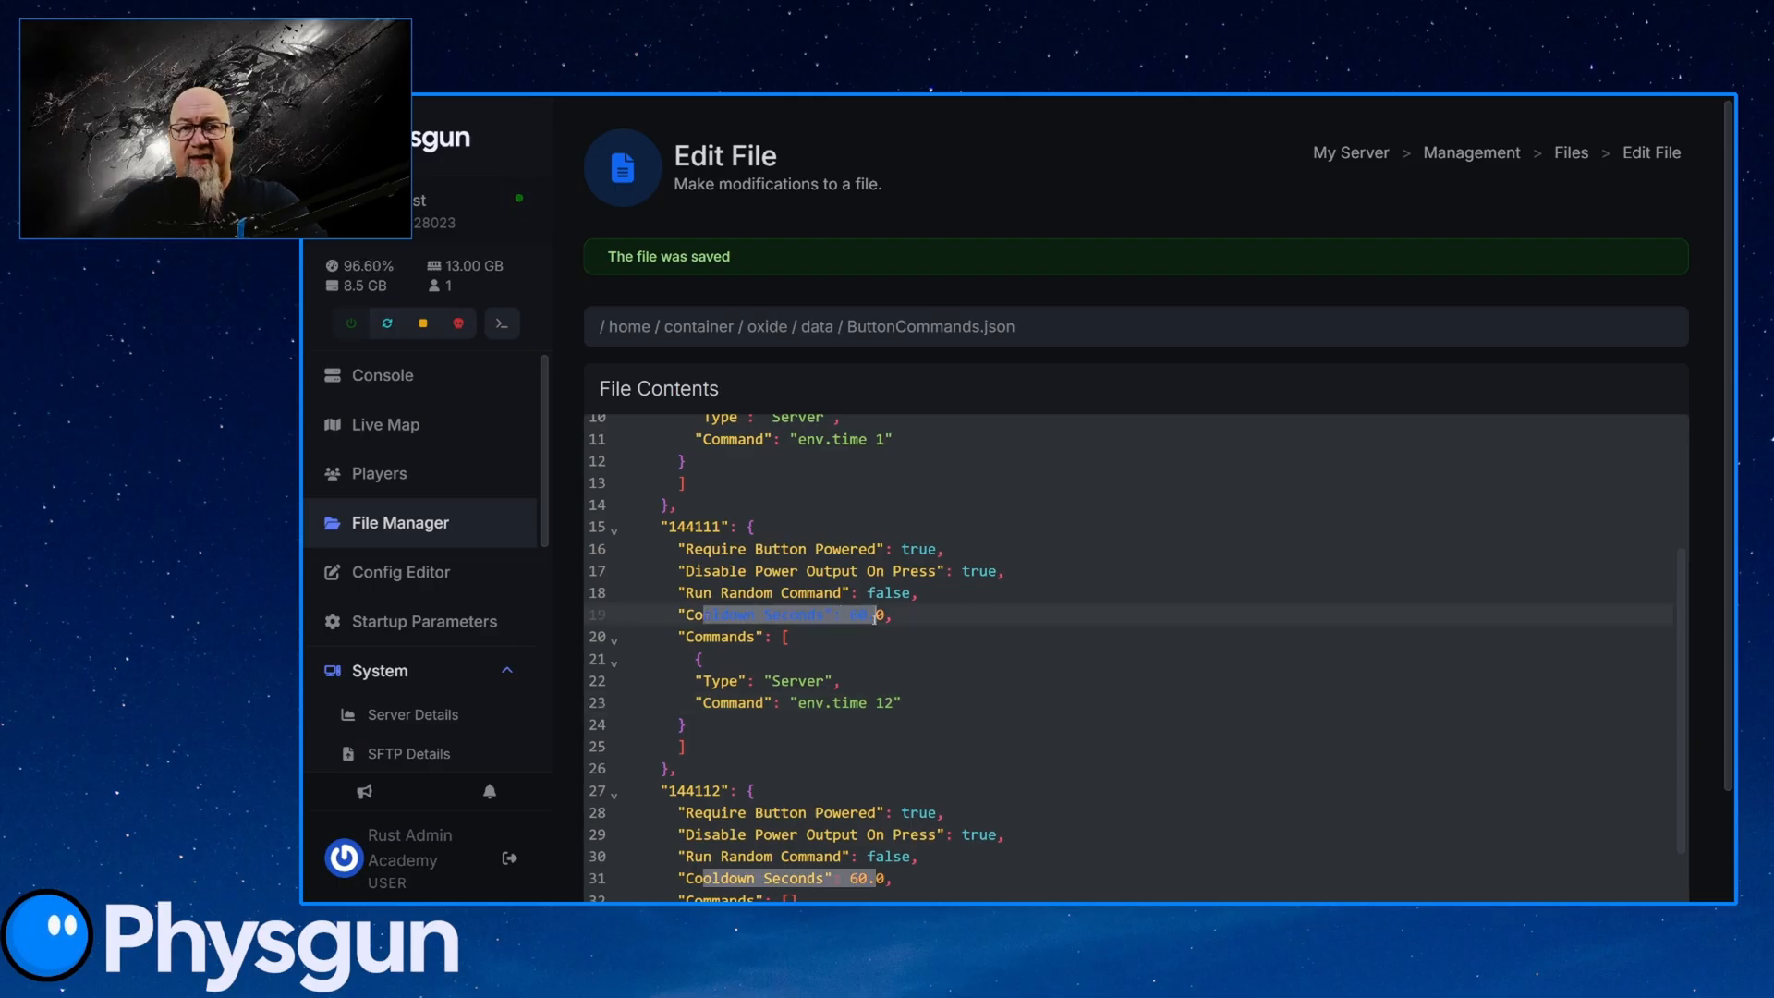